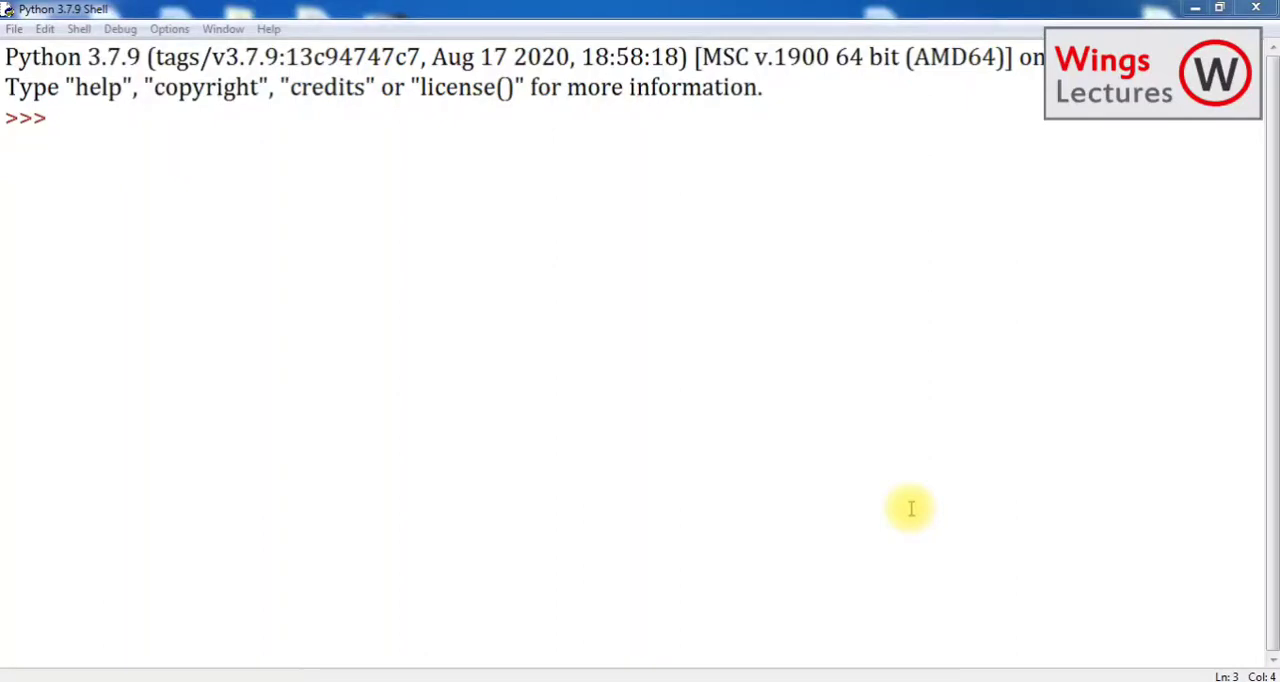
{"action": "mouse_move", "coordinate": [844, 488]}
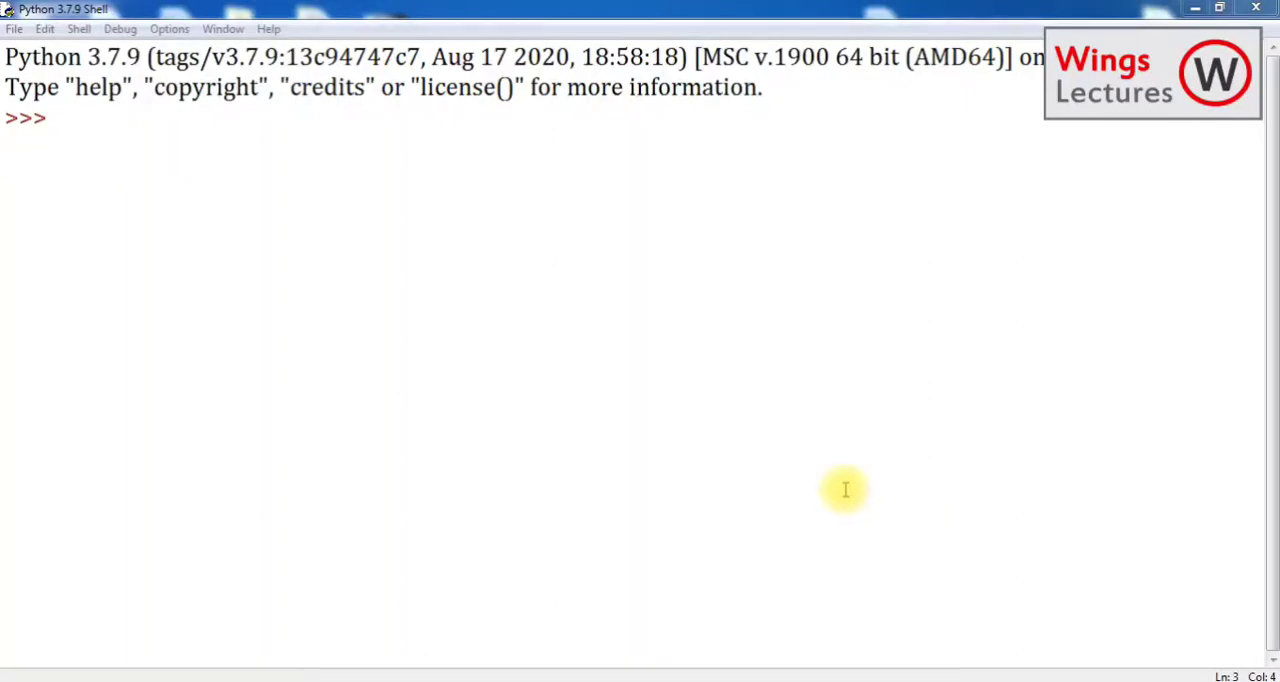
{"action": "type", "text": "my"}
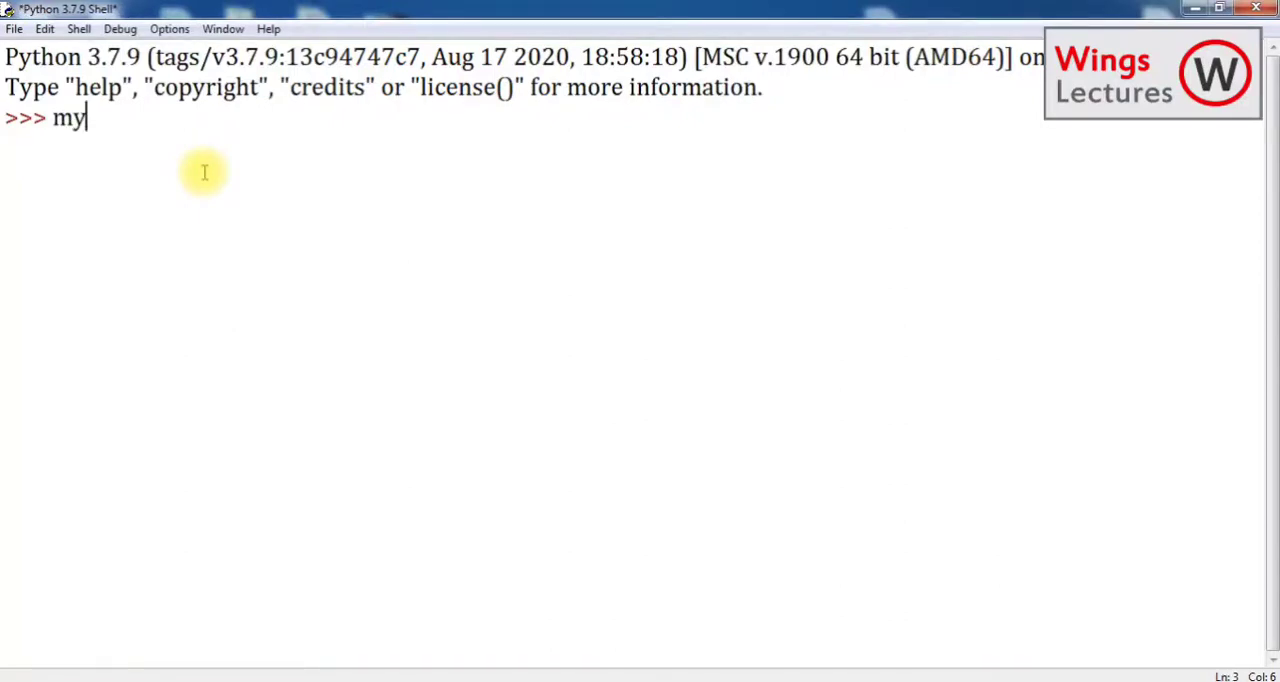
{"action": "key", "text": "BackSpace"}
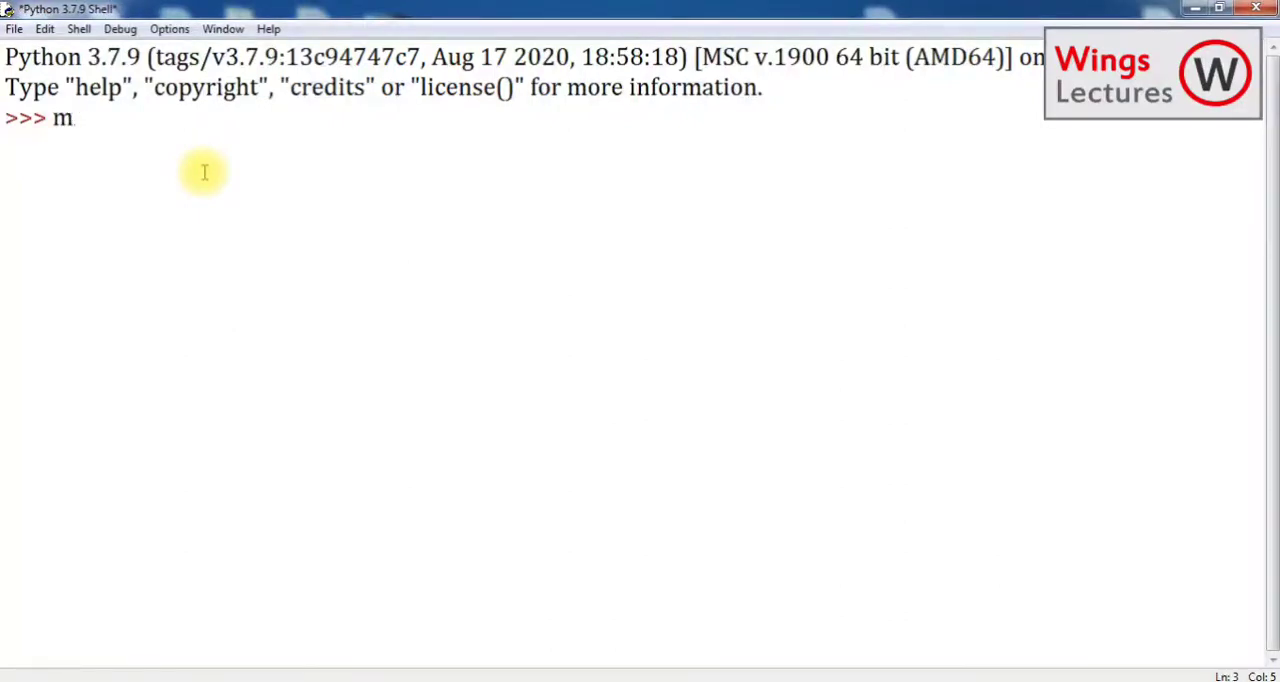
{"action": "type", "text": "y"}
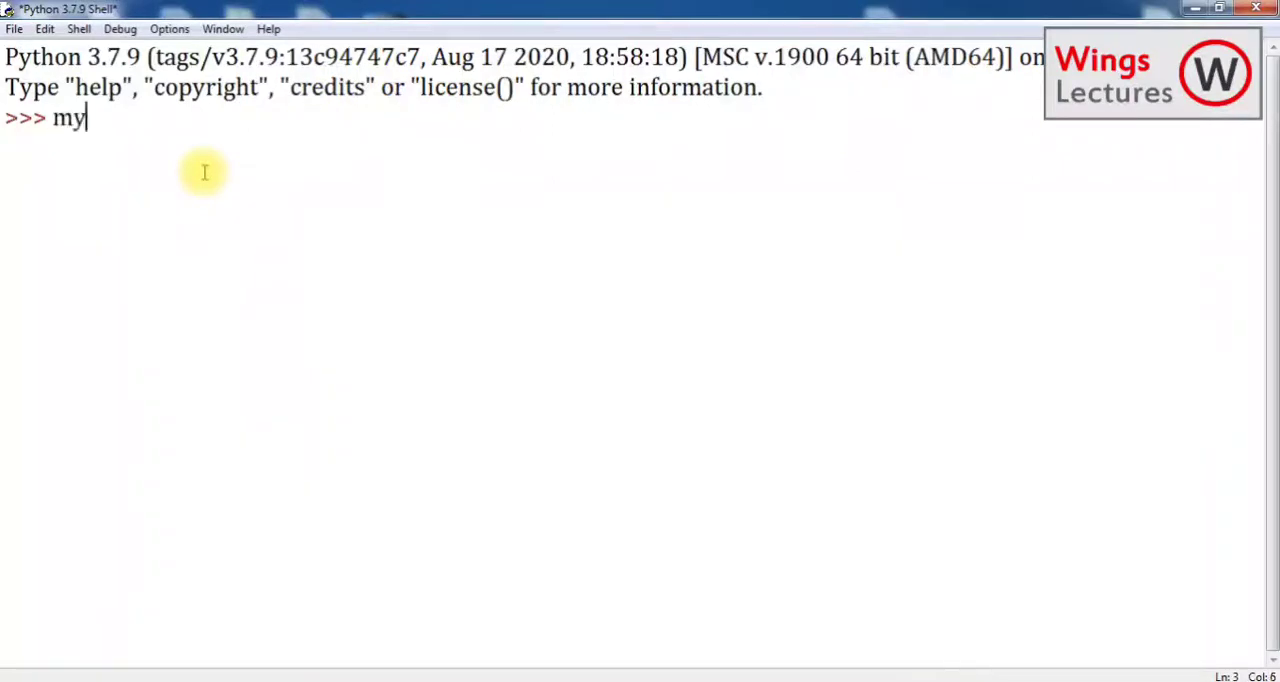
{"action": "type", "text": "_"}
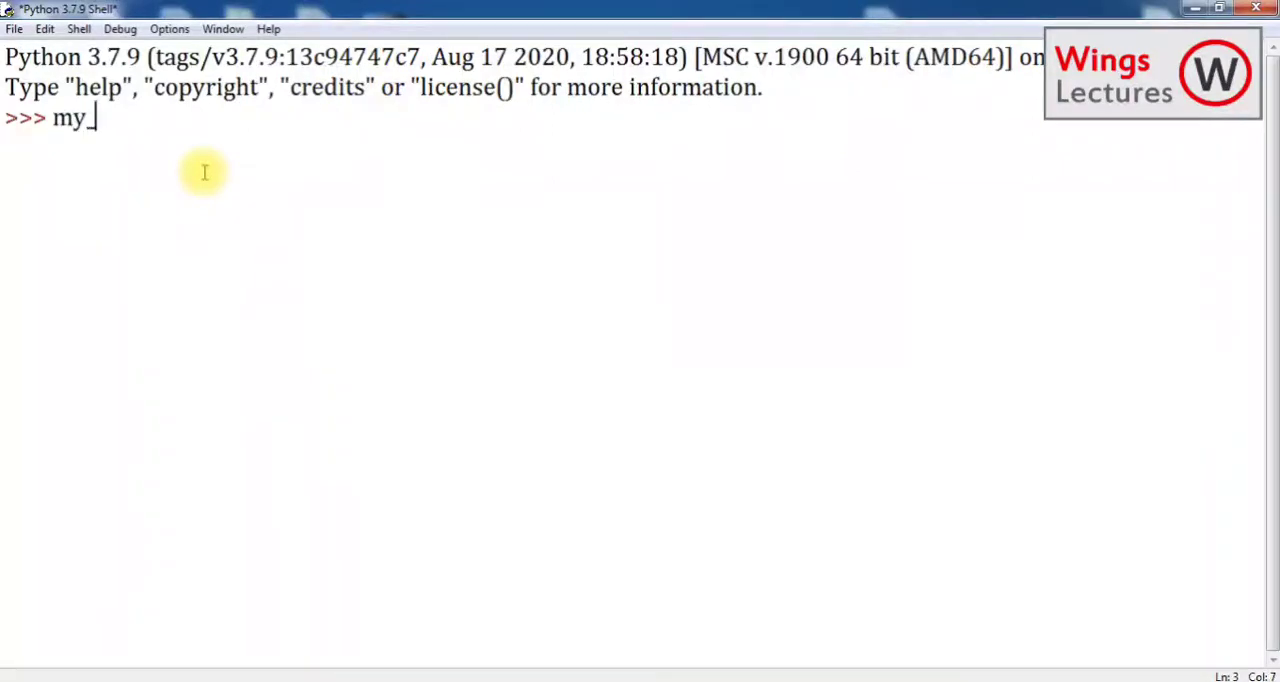
{"action": "type", "text": "data="}
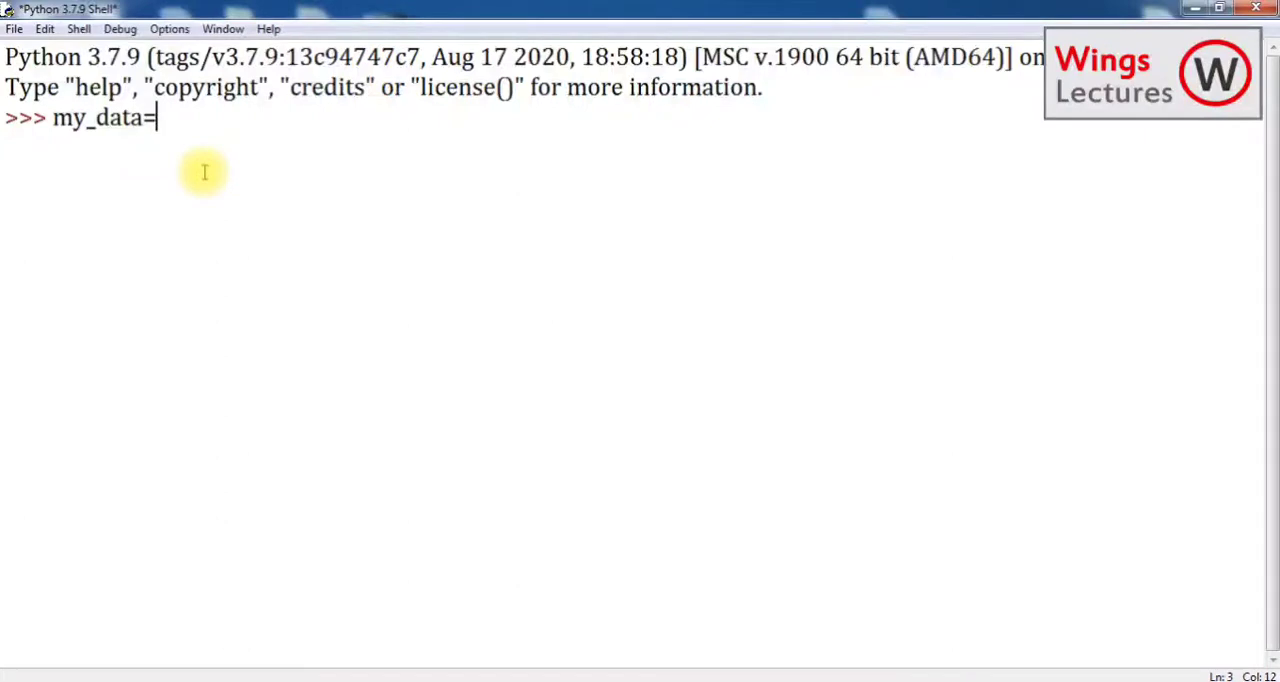
{"action": "type", "text": "()"}
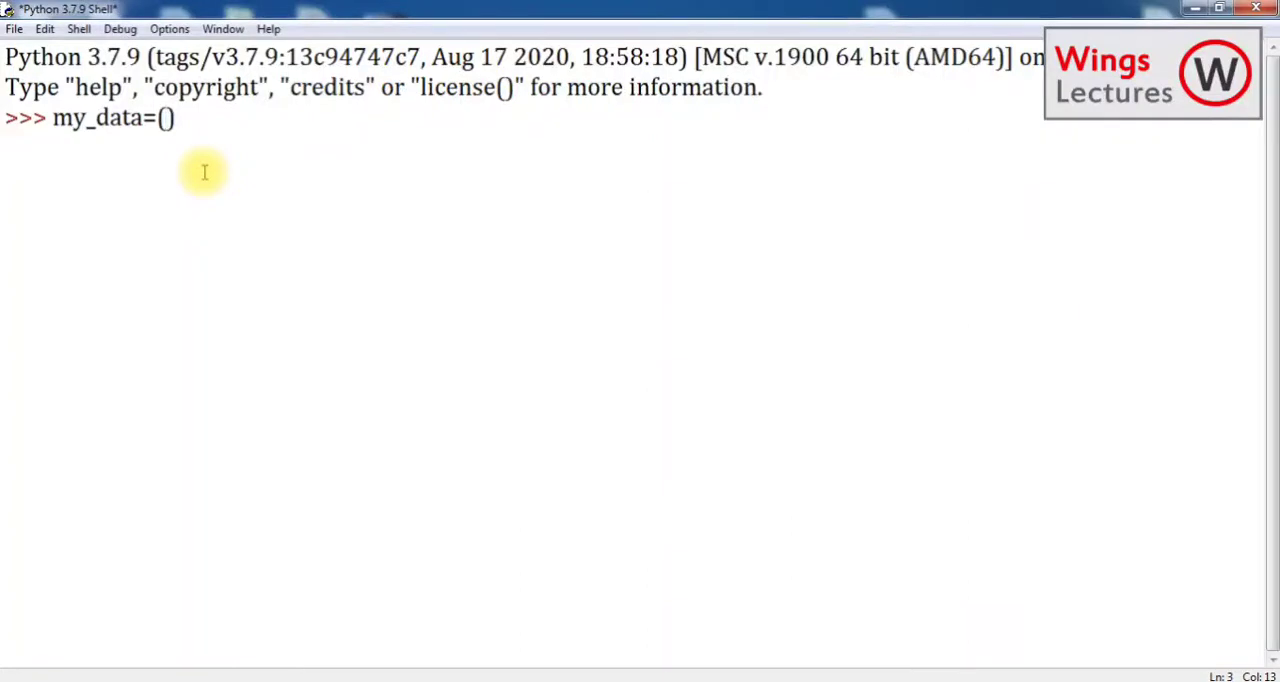
{"action": "type", "text": "90"}
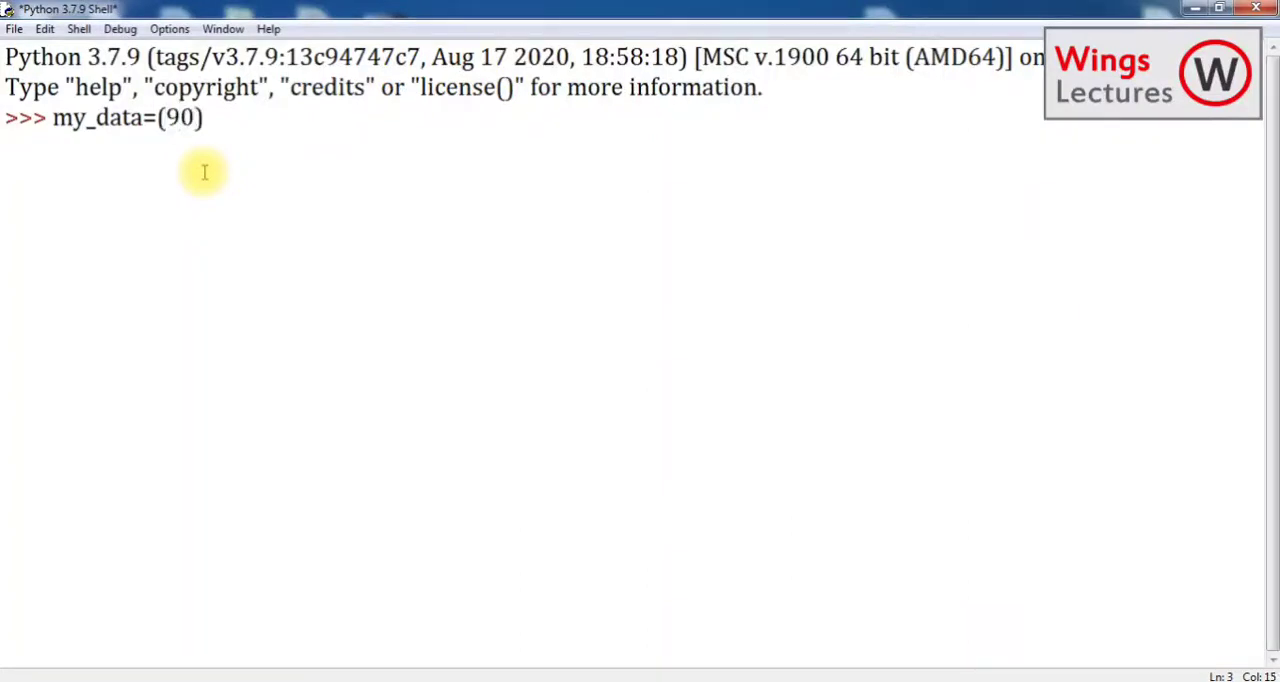
{"action": "type", "text": "123465"}
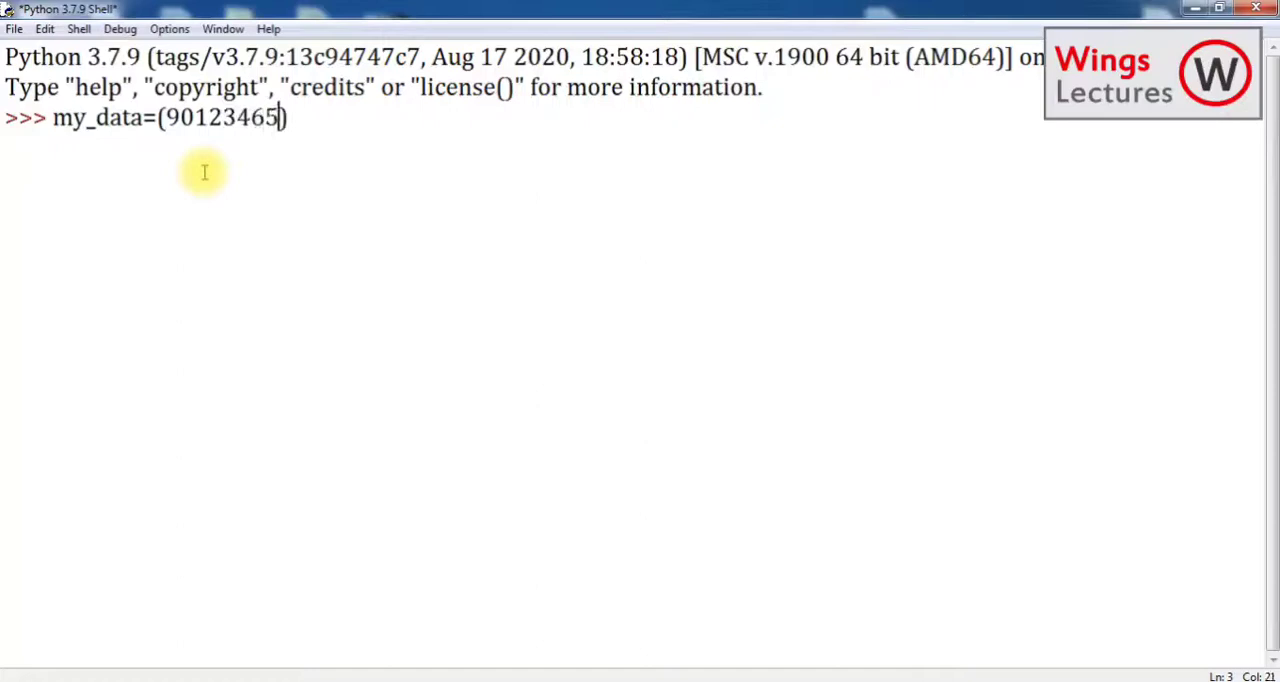
{"action": "type", "text": "1234"}
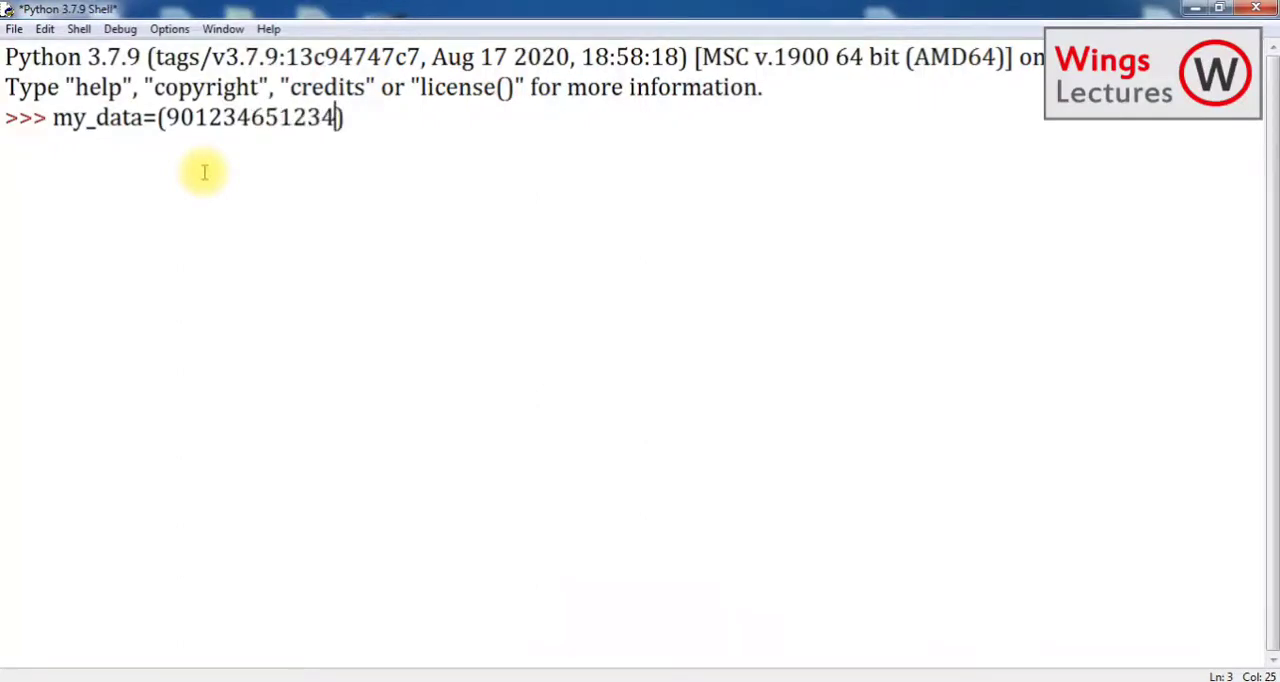
{"action": "type", "text": ",'"}
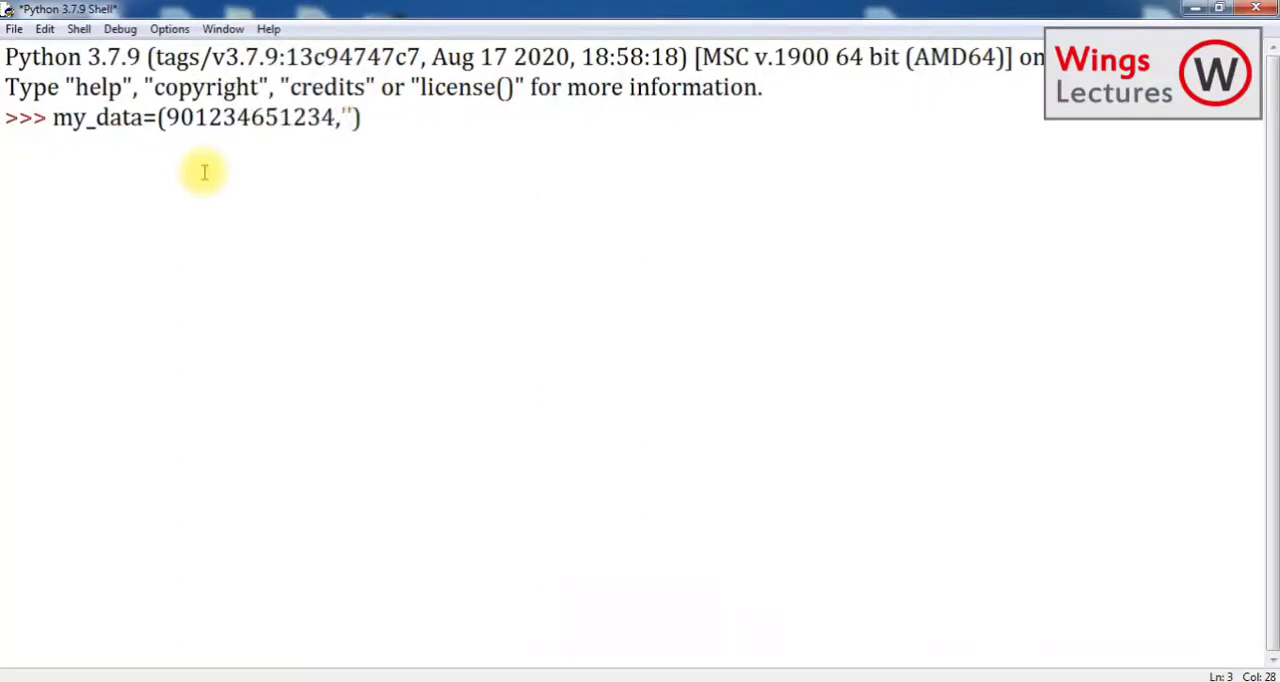
{"action": "type", "text": "vetri"}
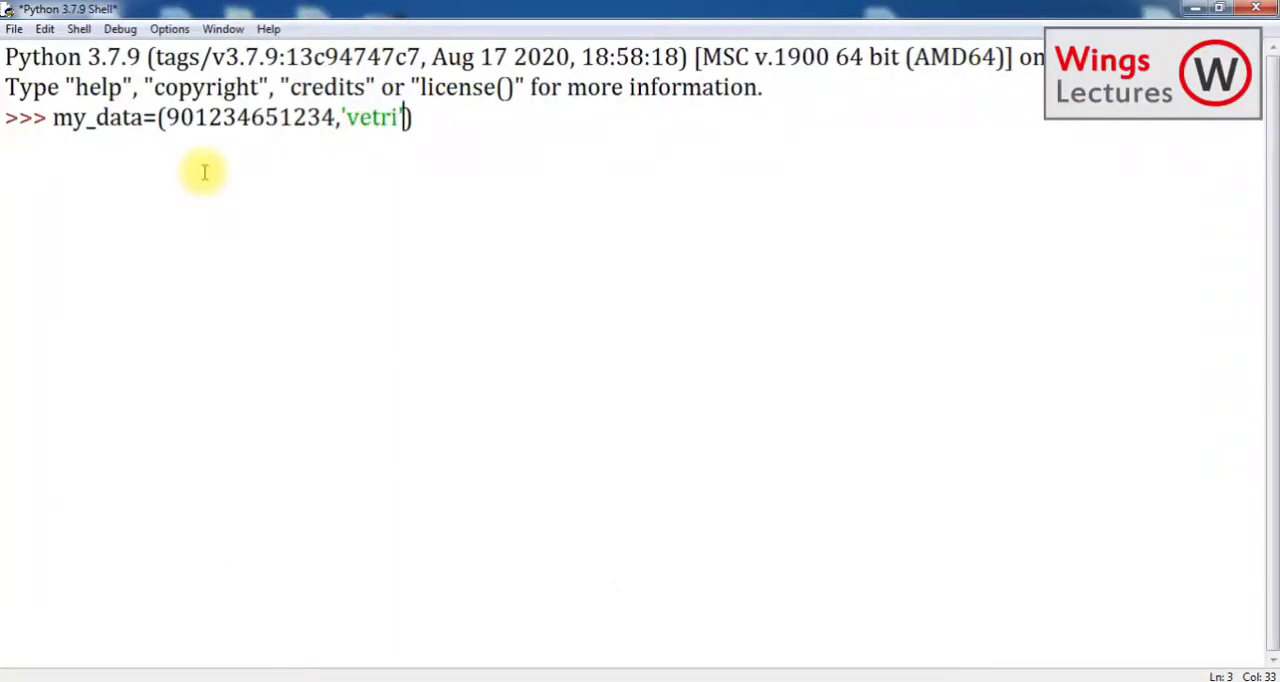
{"action": "type", "text": "'"}
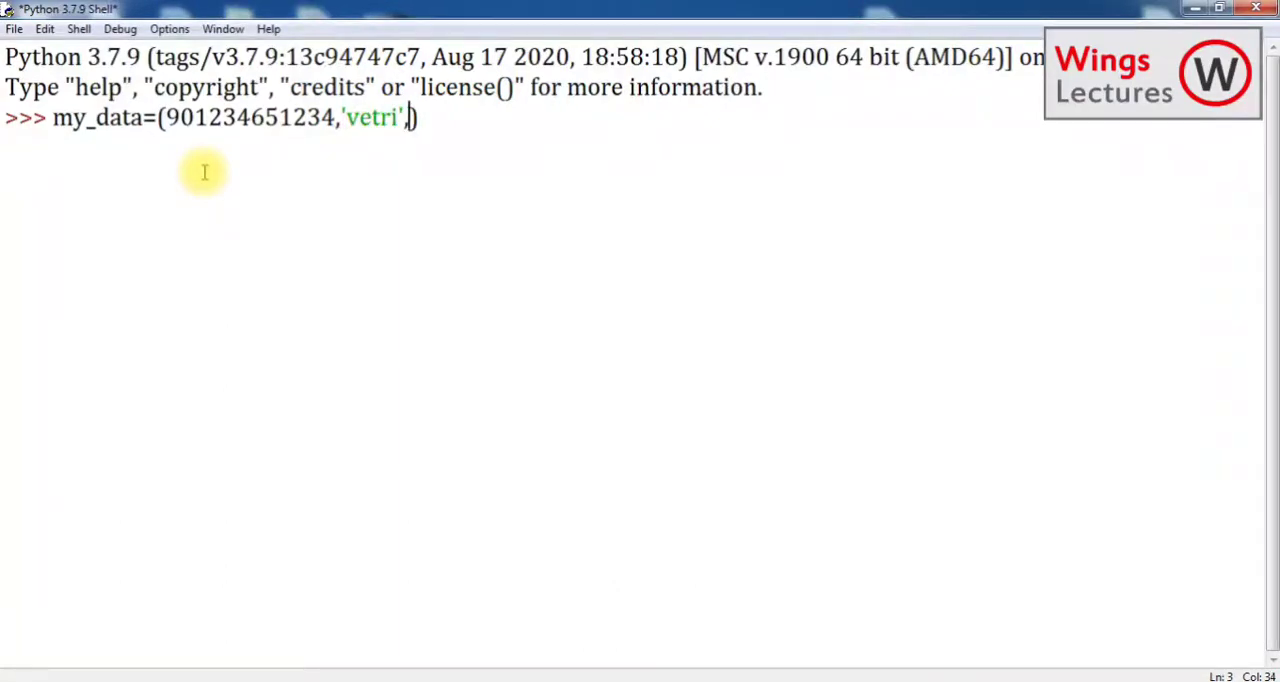
{"action": "type", "text": ",'ind"}
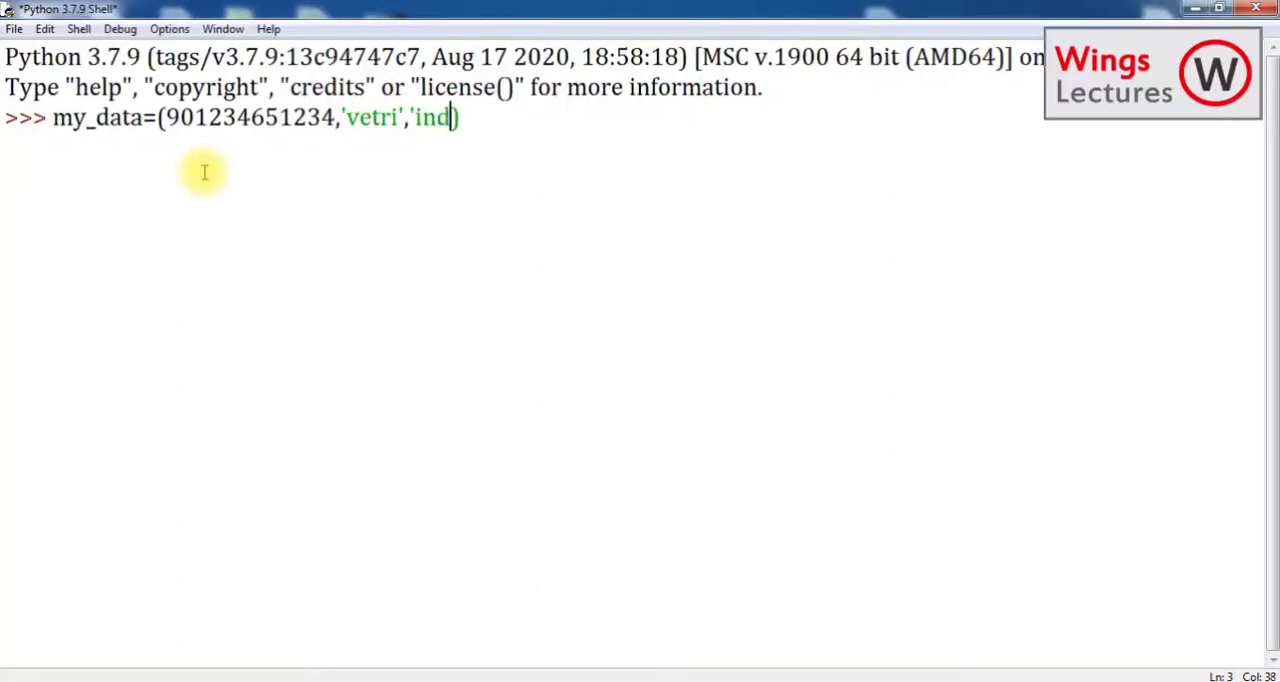
{"action": "type", "text": "ian"}
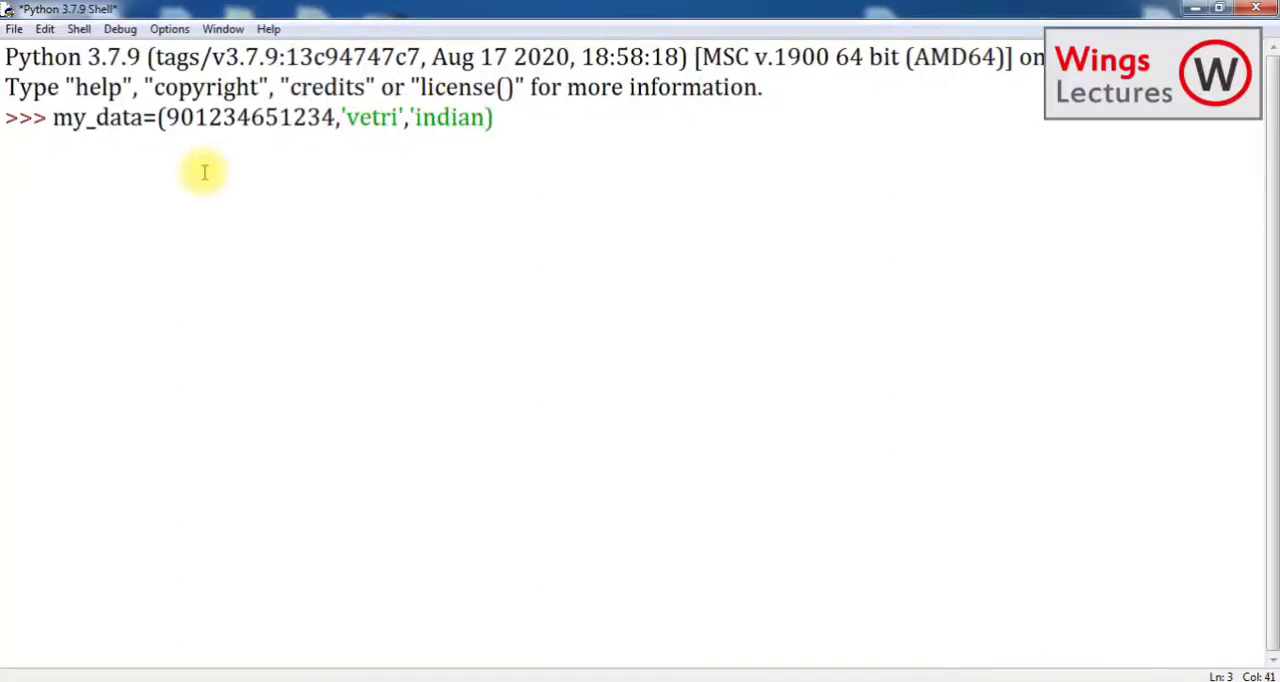
{"action": "type", "text": "'"}
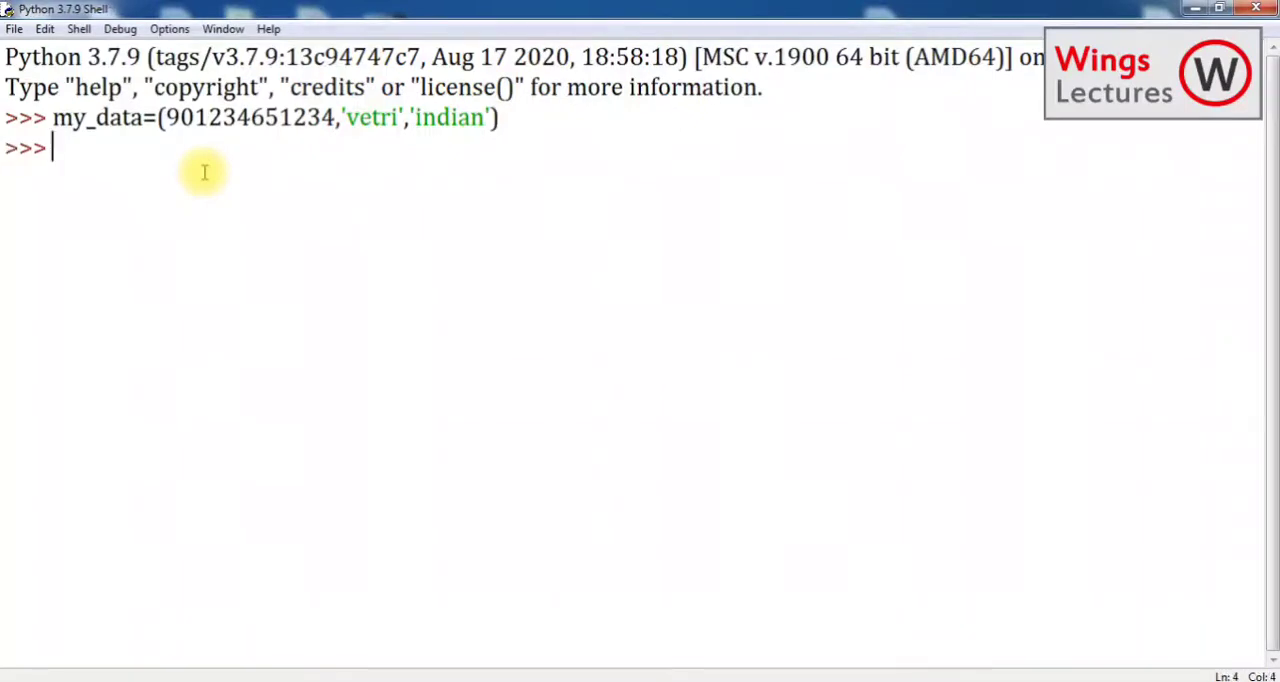
{"action": "type", "text": "m"}
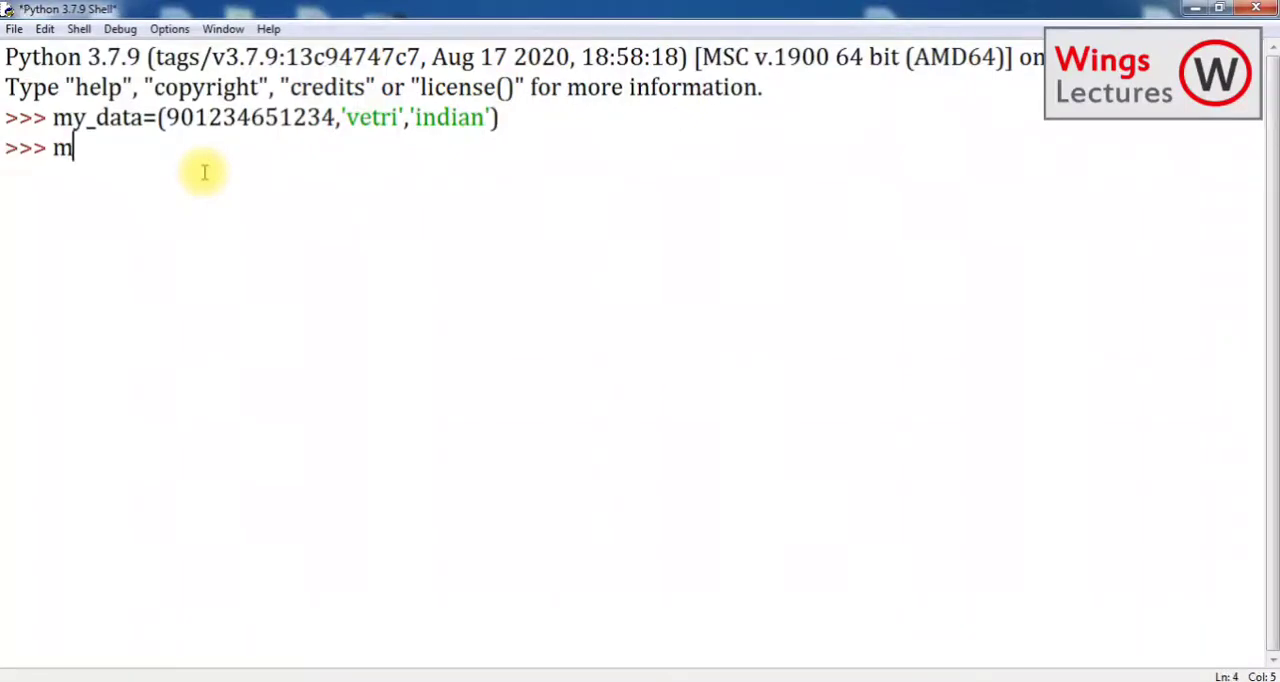
{"action": "type", "text": "y_data"}
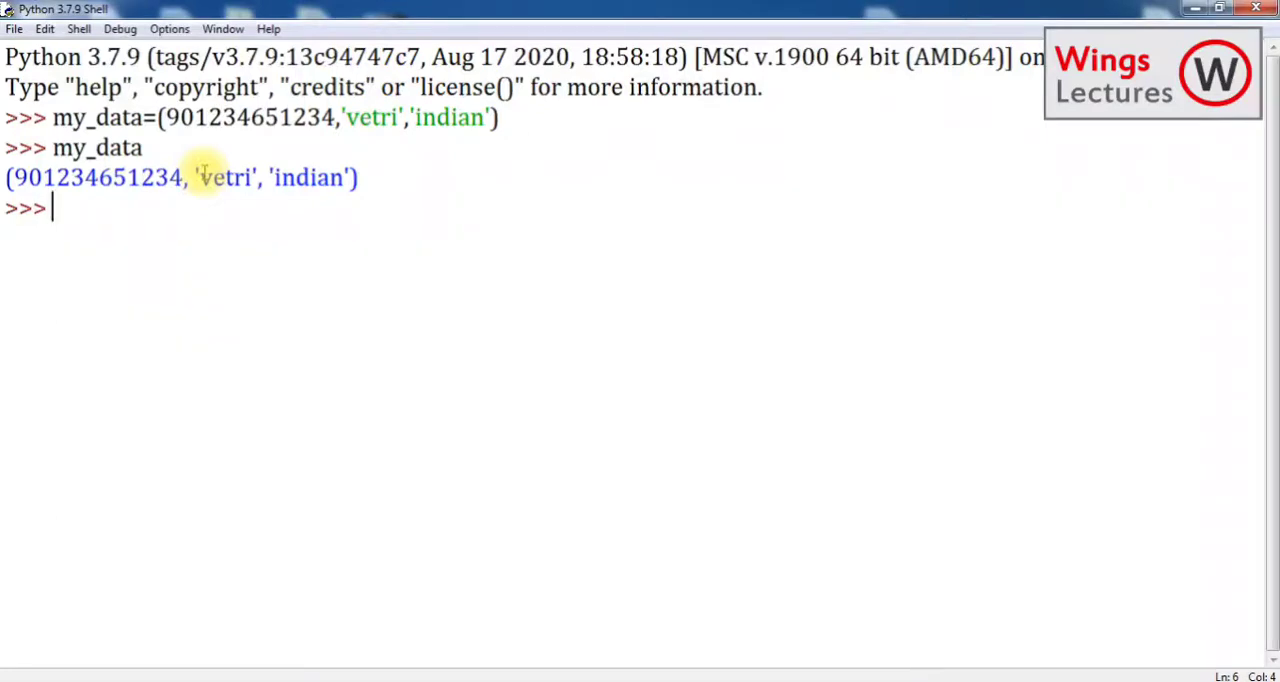
{"action": "type", "text": "my"}
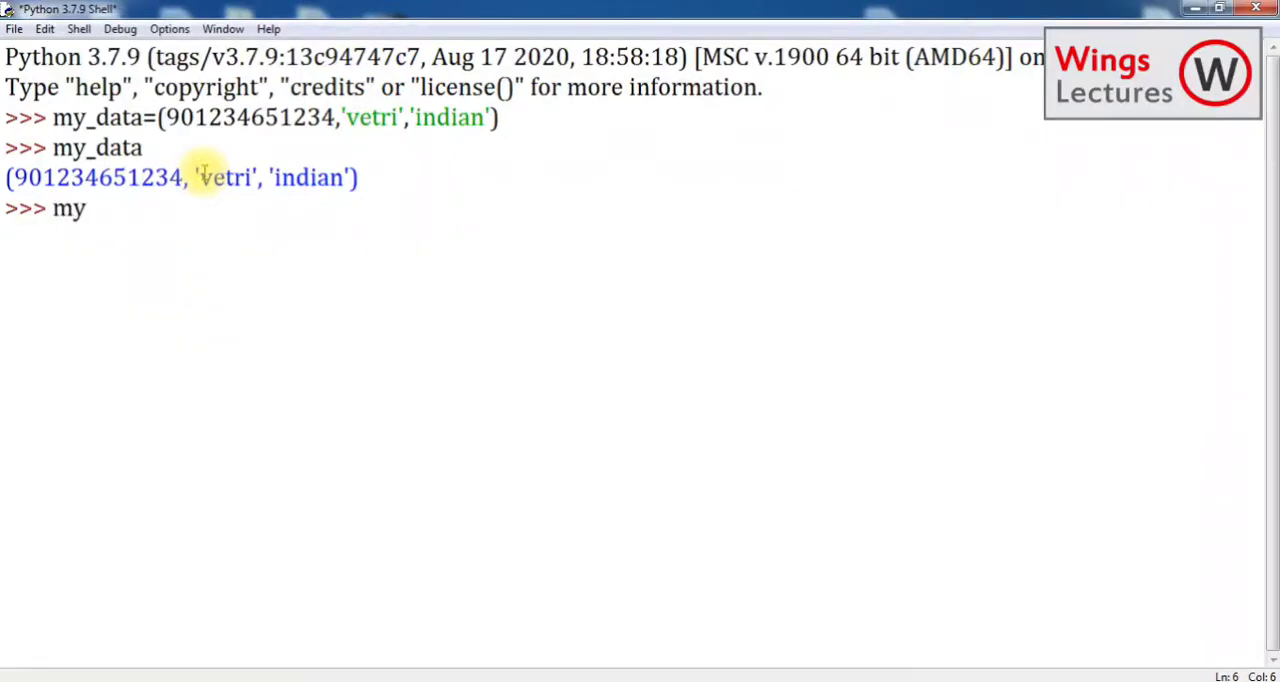
{"action": "type", "text": "_dat"}
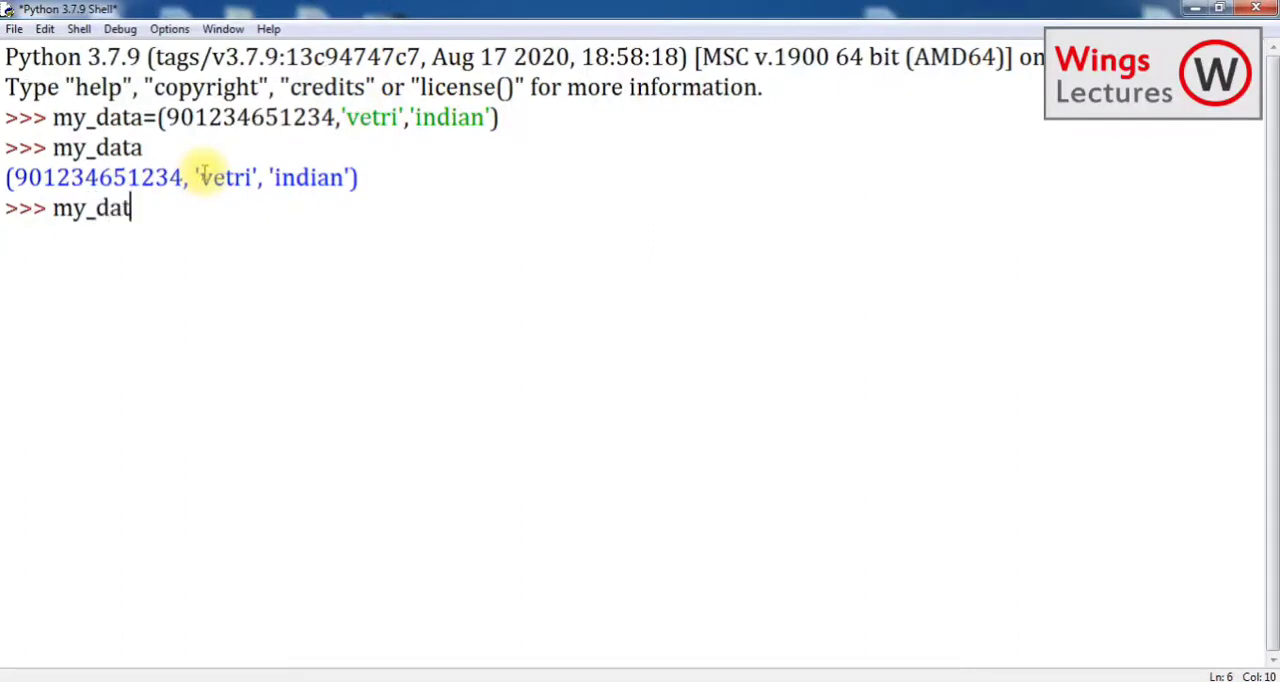
{"action": "type", "text": "["}
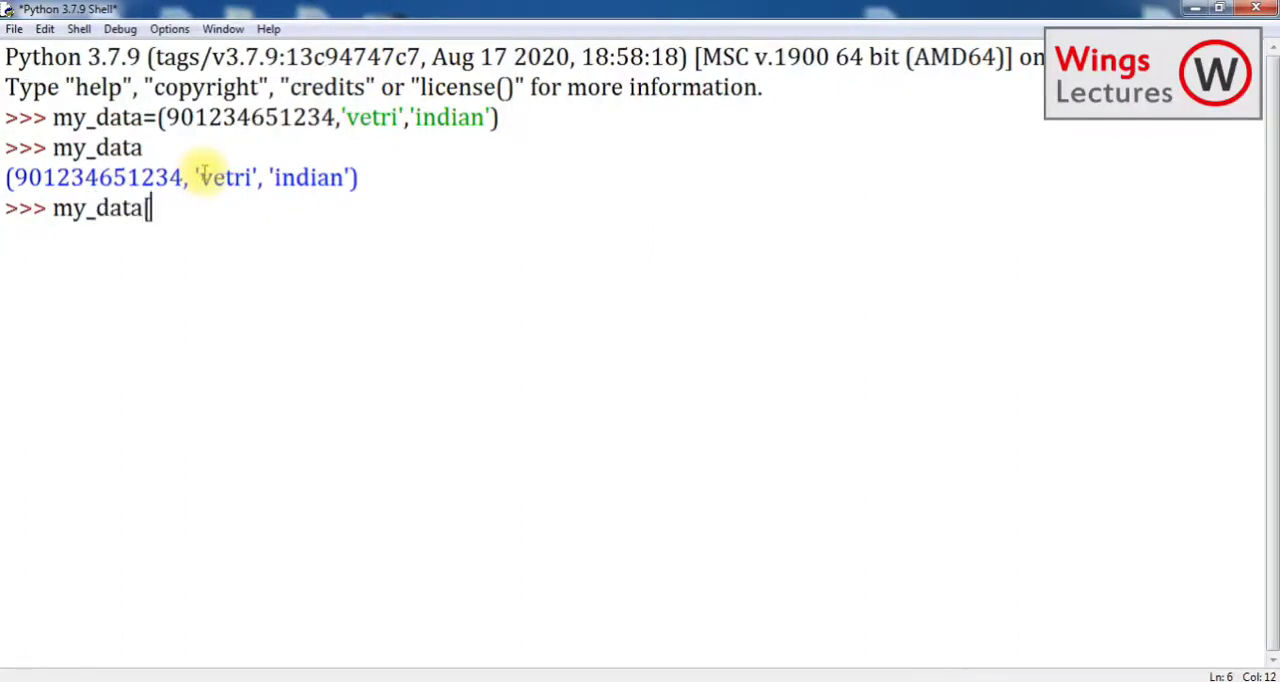
{"action": "type", "text": "[1"}
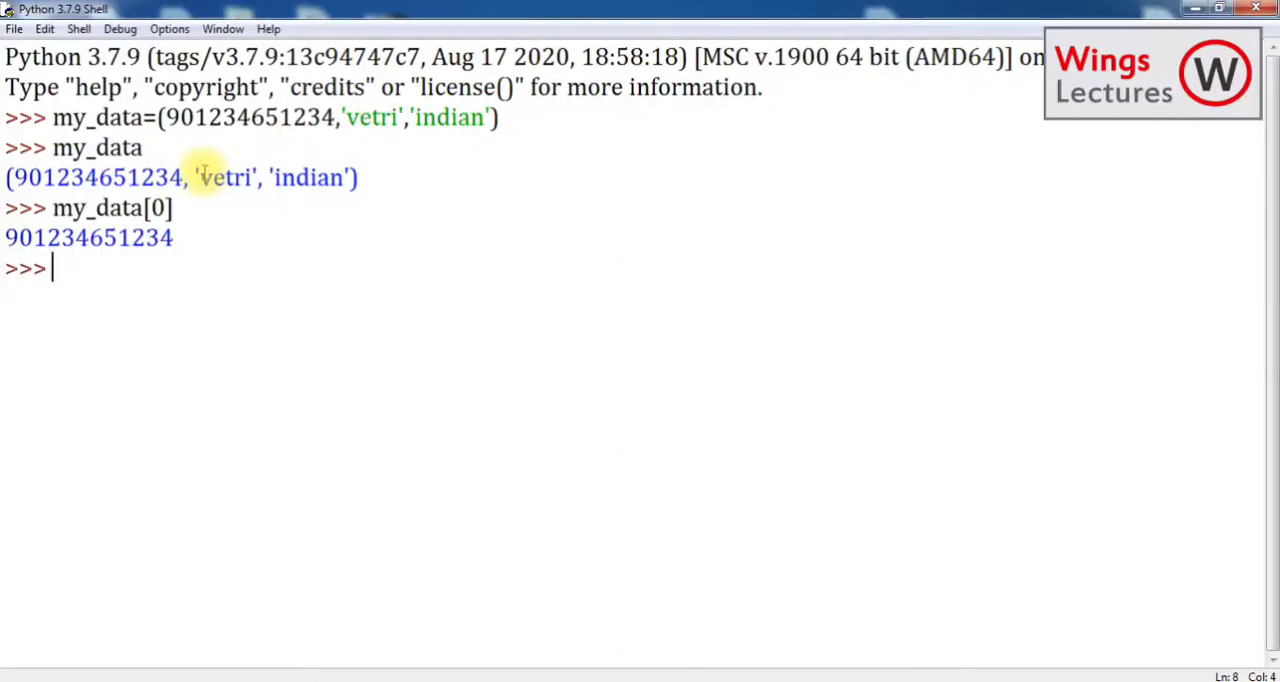
{"action": "type", "text": "my"}
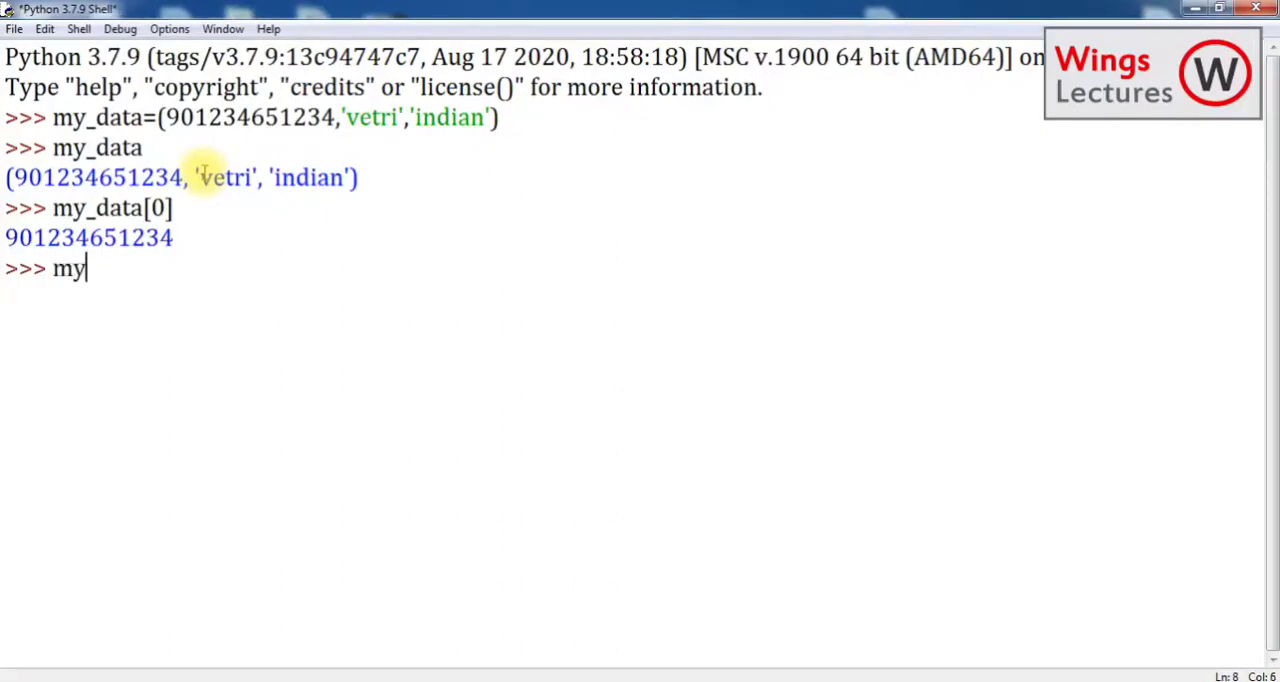
{"action": "type", "text": "_data"}
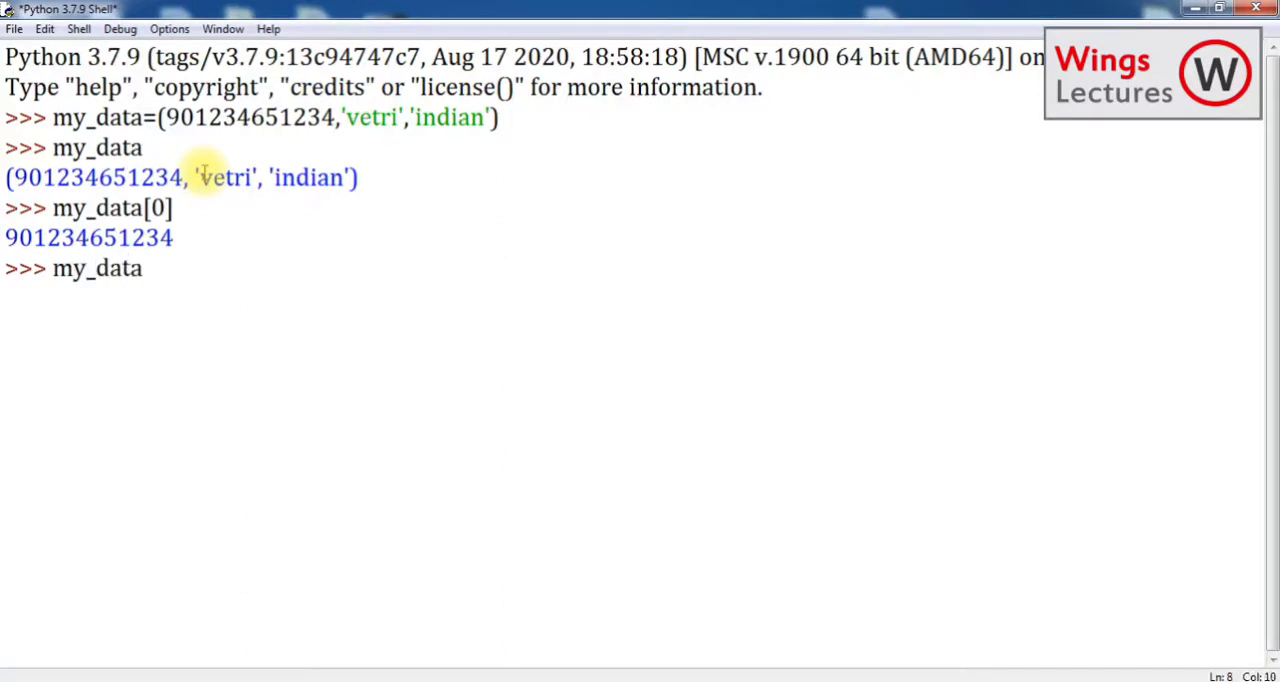
{"action": "type", "text": "["}
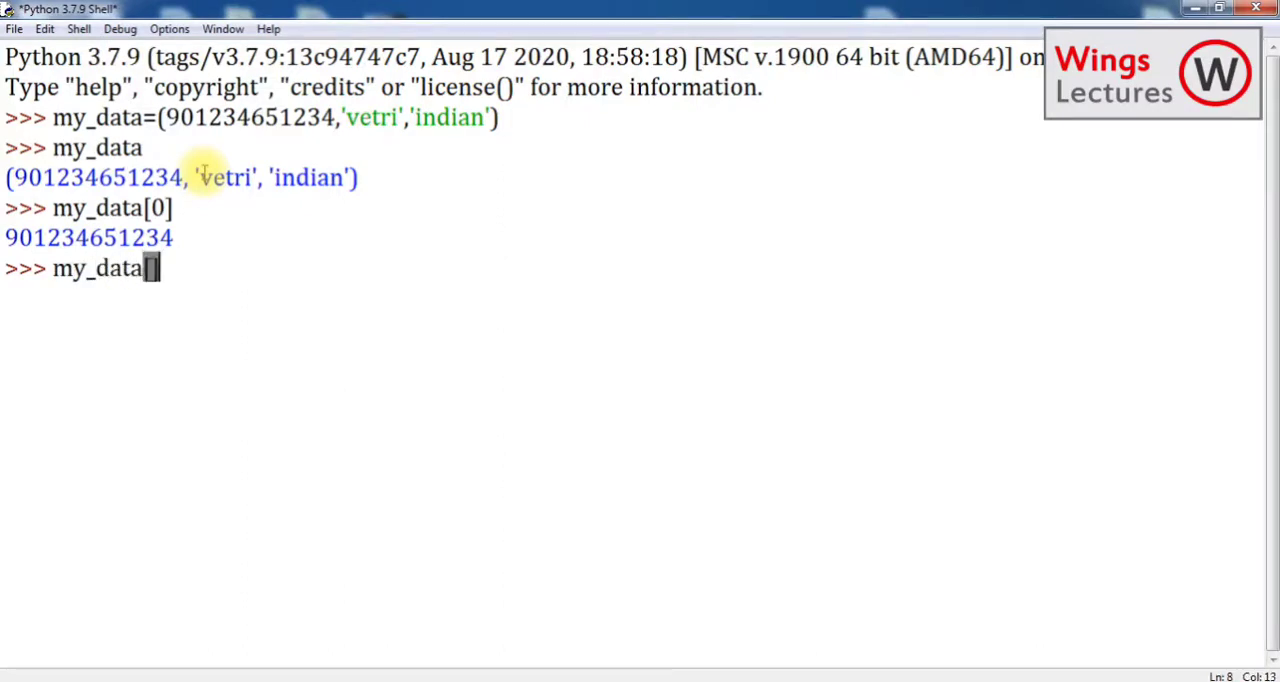
{"action": "type", "text": "[0]"}
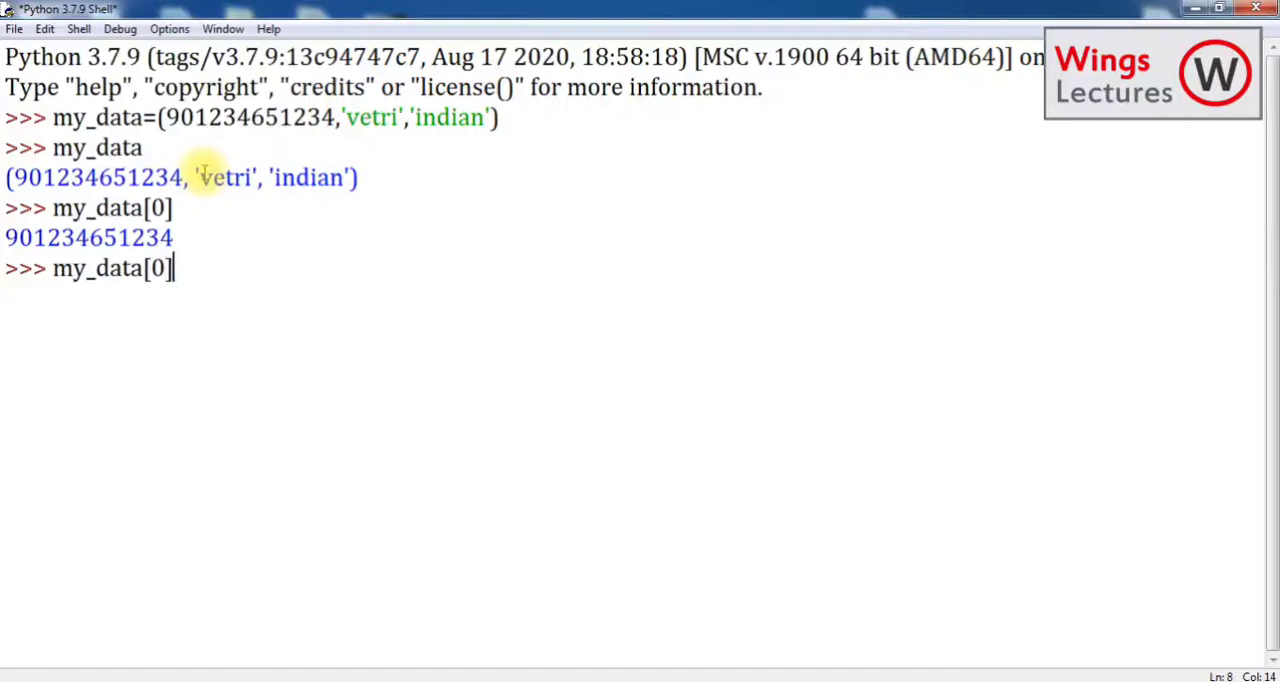
{"action": "type", "text": "="}
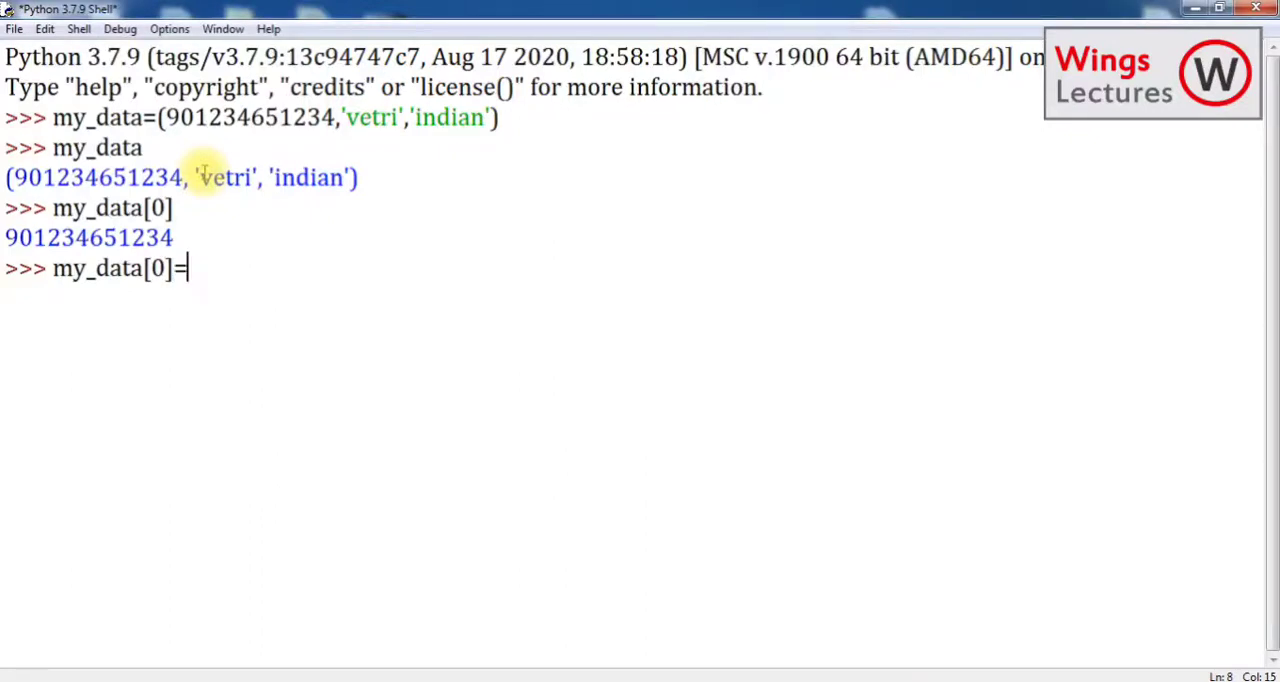
{"action": "type", "text": "78676554785"}
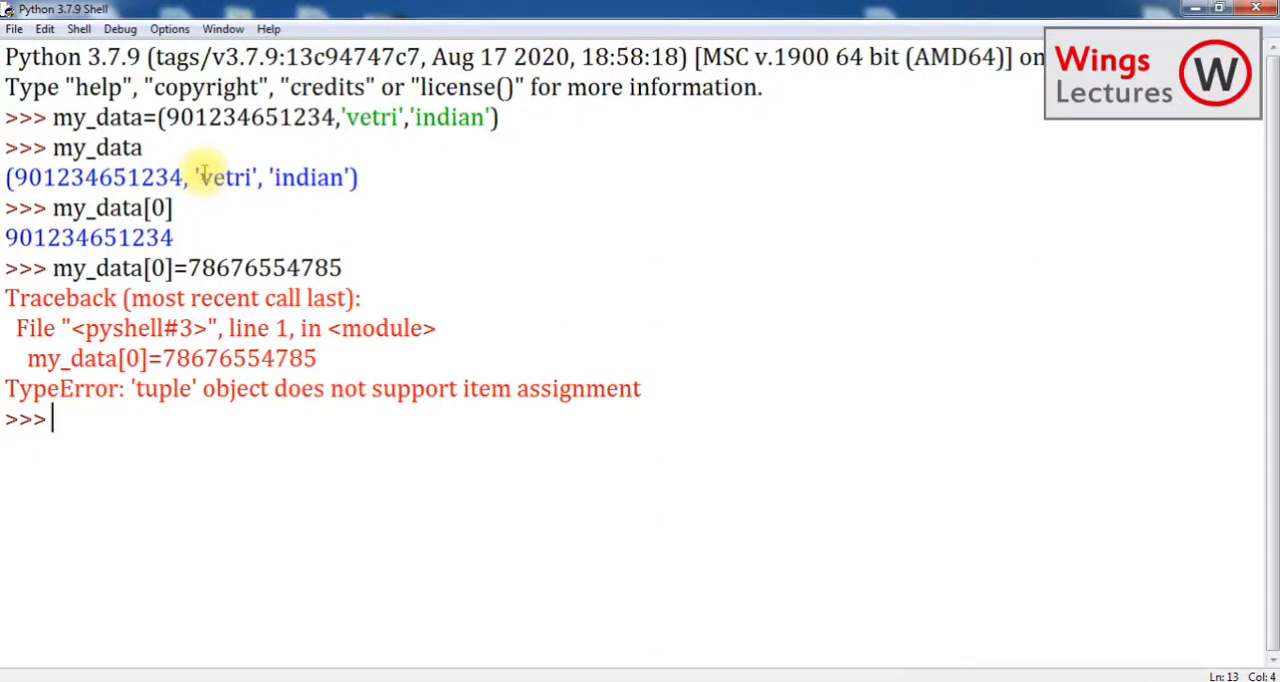
{"action": "mouse_move", "coordinate": [70, 328]}
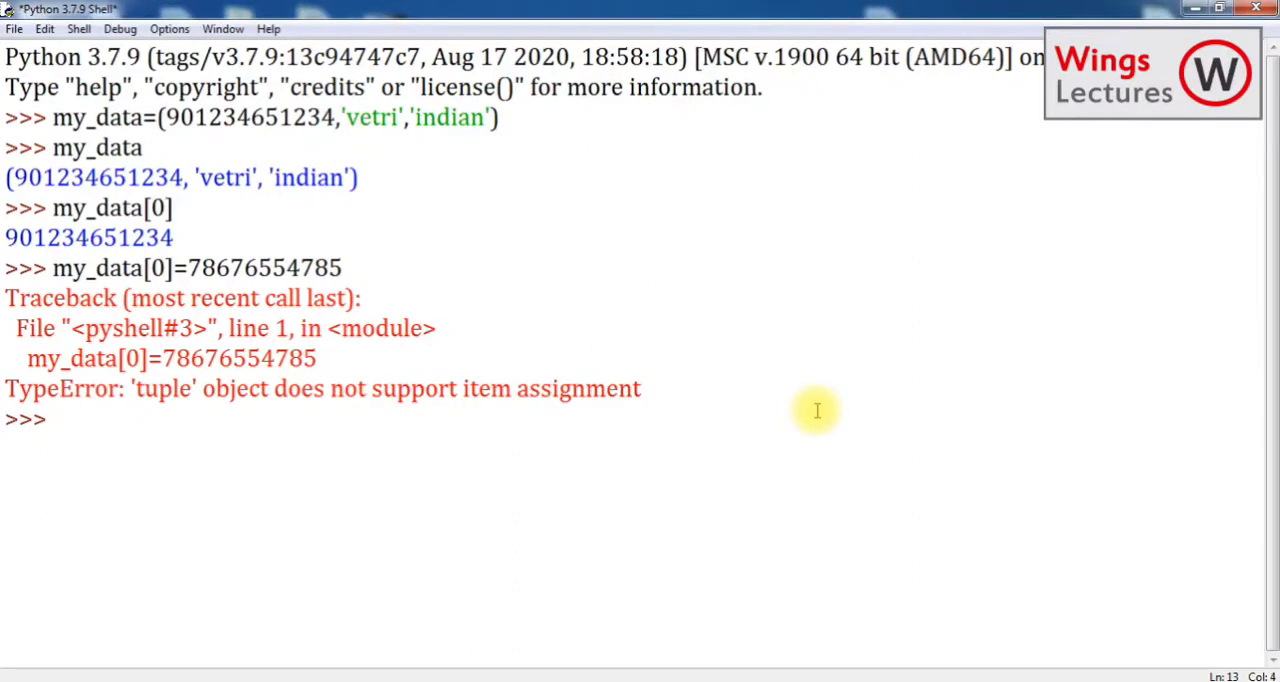
Define set={12,56,67,10} and echo it as {56, 10, 67, 12}.
{"action": "type", "text": "set"}
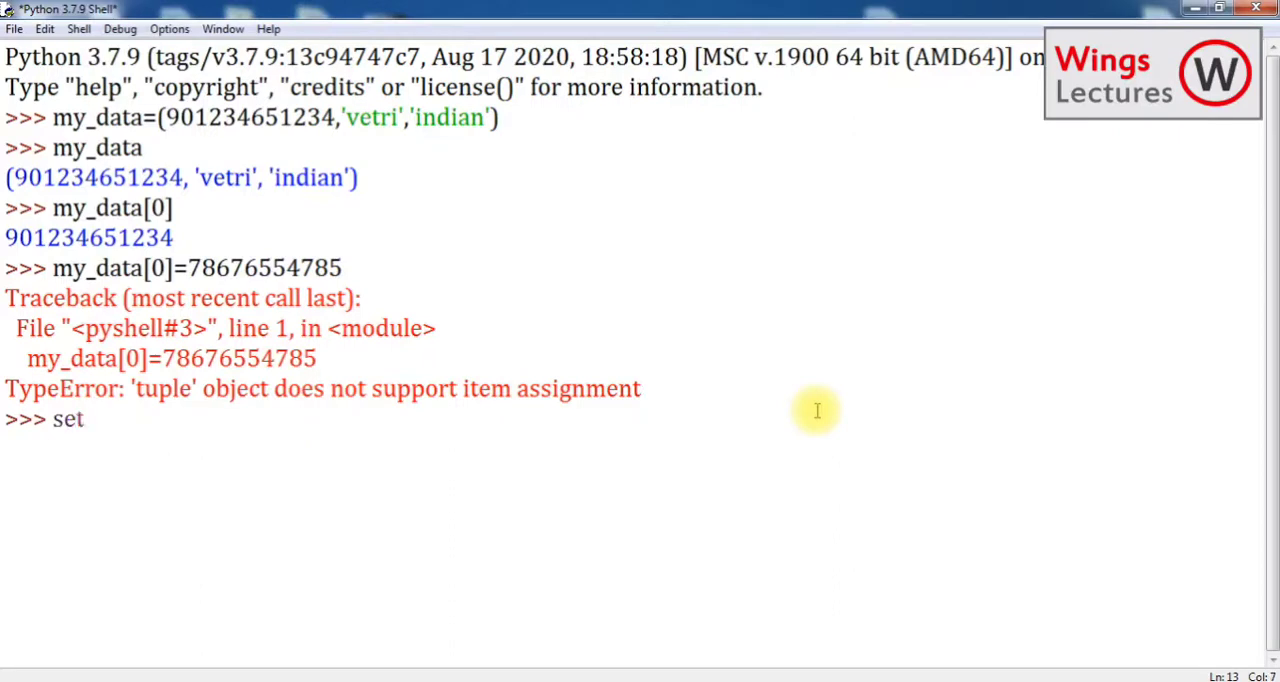
{"action": "type", "text": "="}
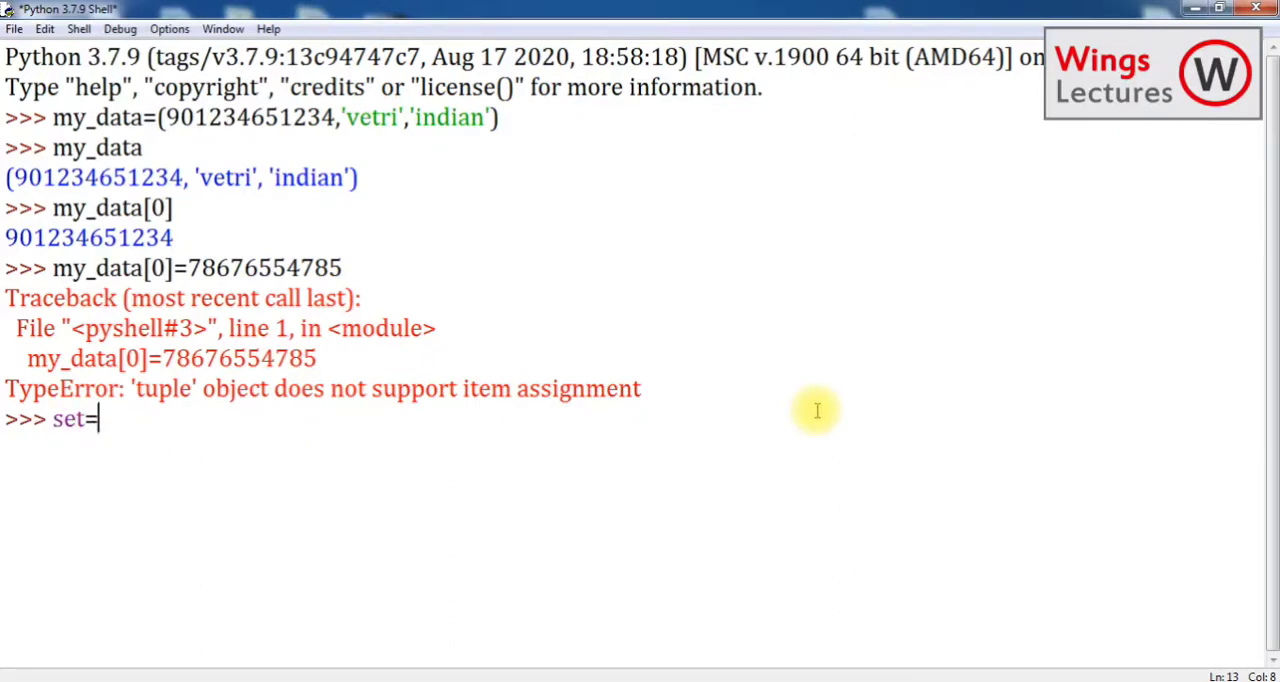
{"action": "type", "text": "{}"}
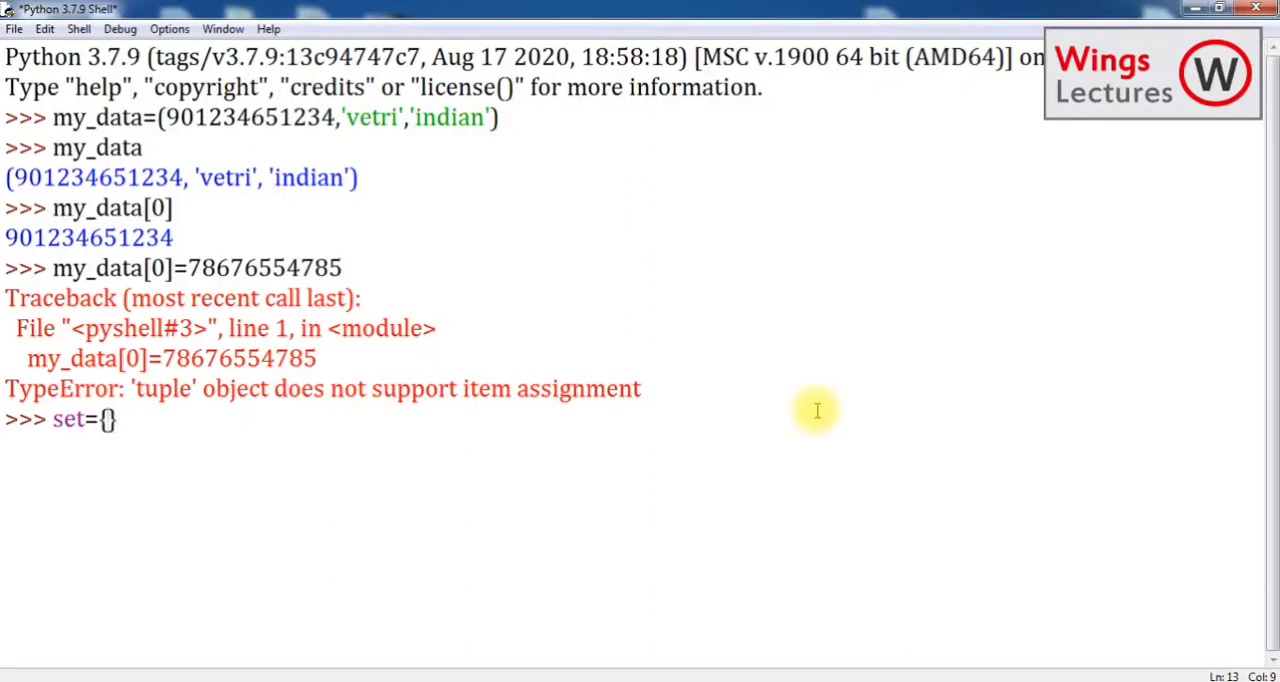
{"action": "type", "text": "12"}
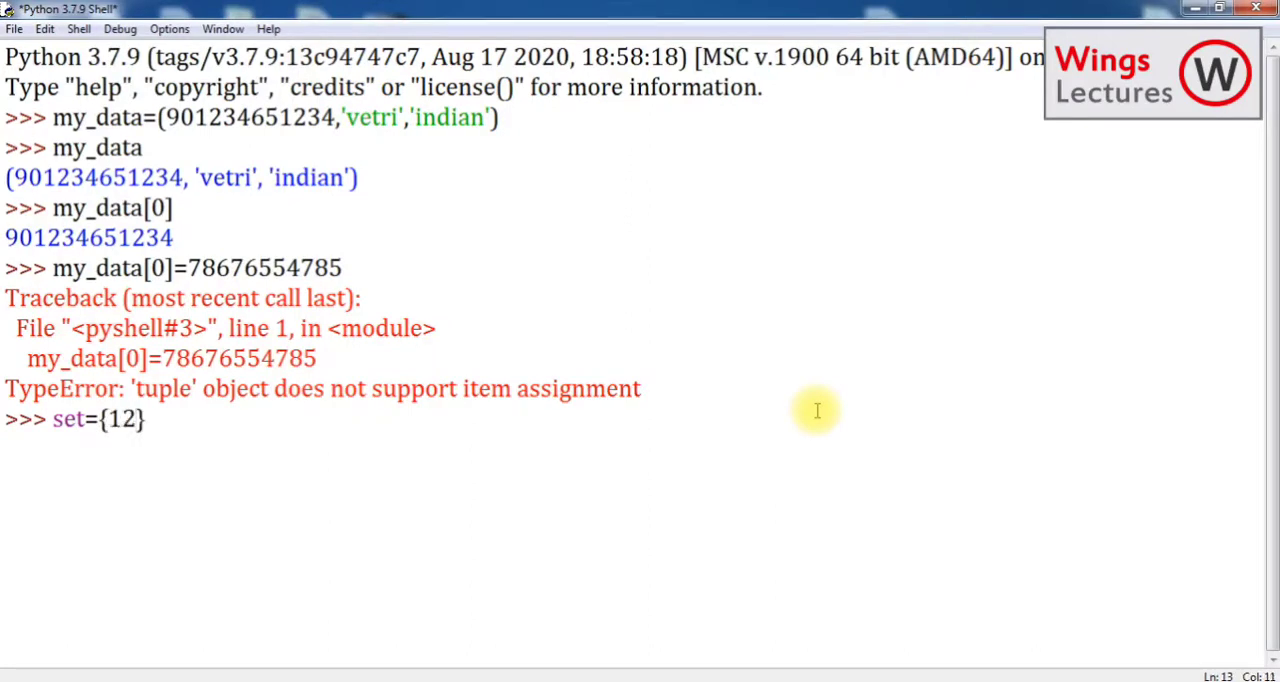
{"action": "type", "text": ",56"}
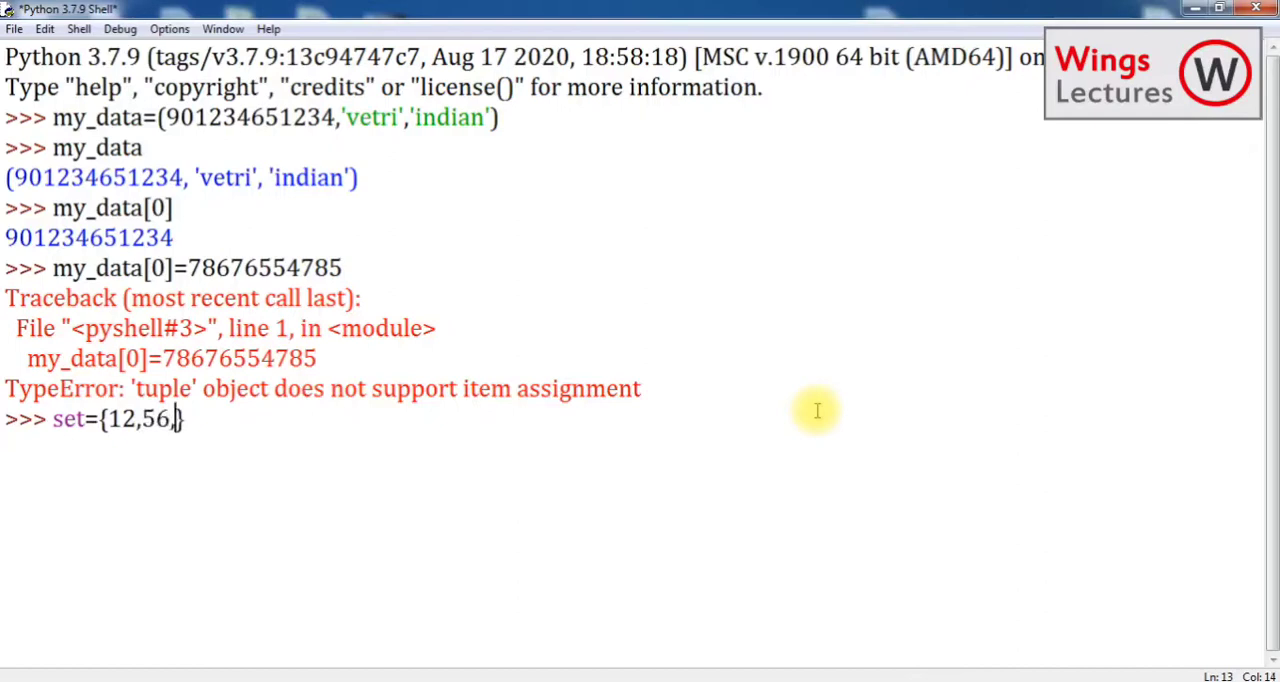
{"action": "type", "text": "67,1"}
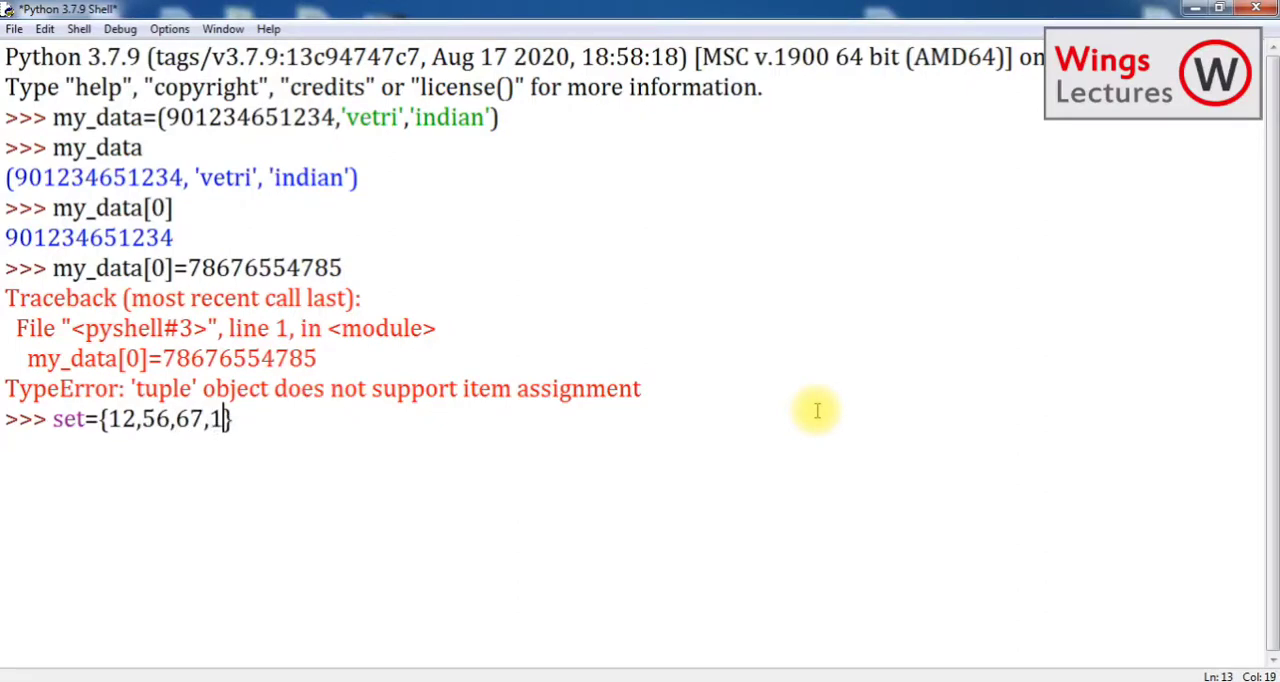
{"action": "type", "text": "0}"}
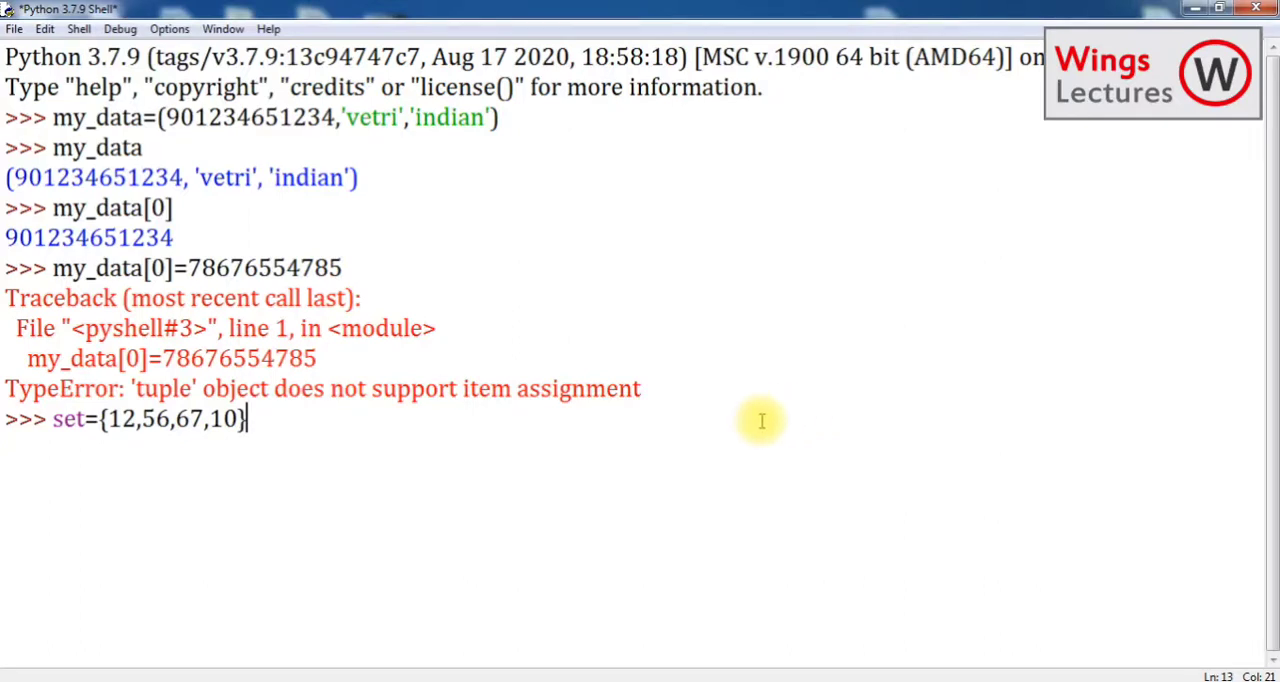
{"action": "mouse_move", "coordinate": [348, 440]}
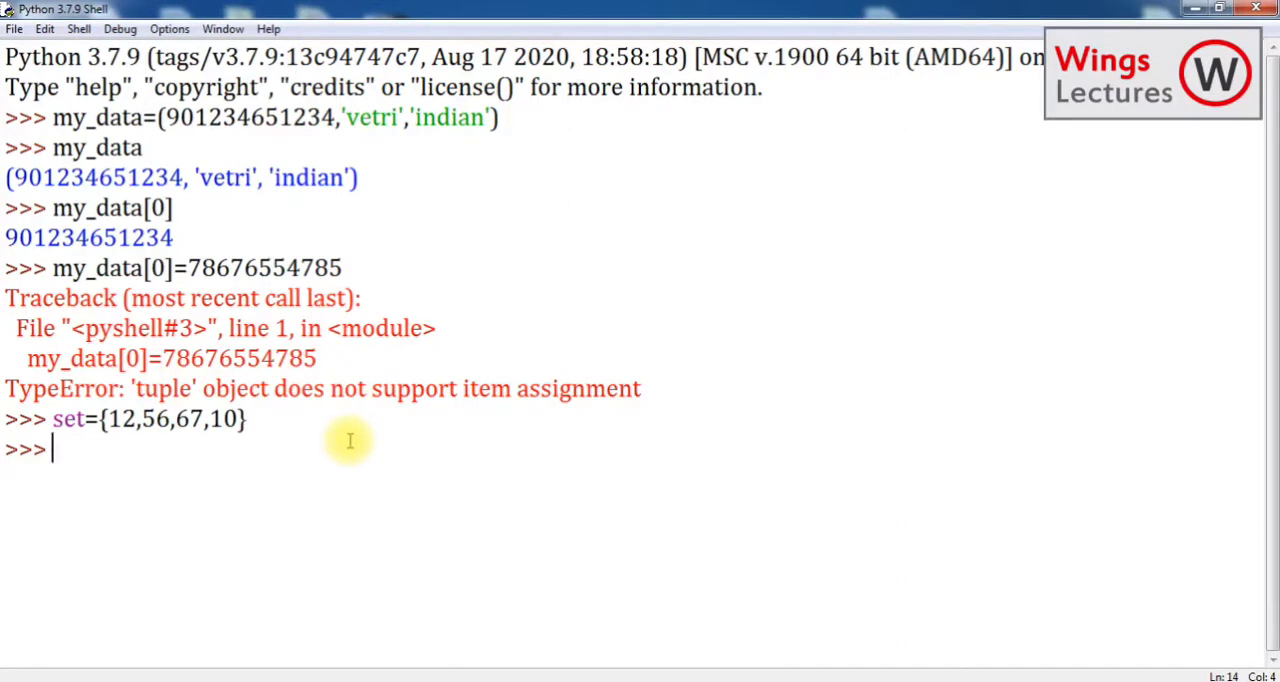
{"action": "type", "text": "set"}
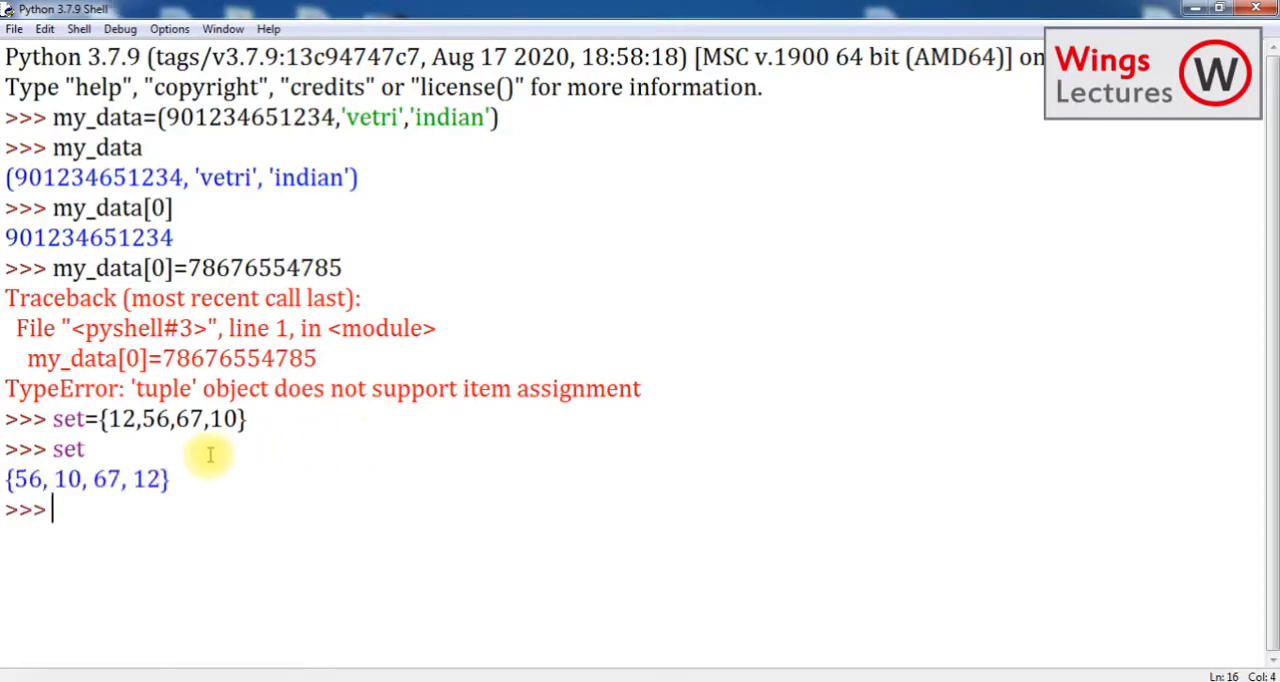
{"action": "mouse_move", "coordinate": [22, 564]}
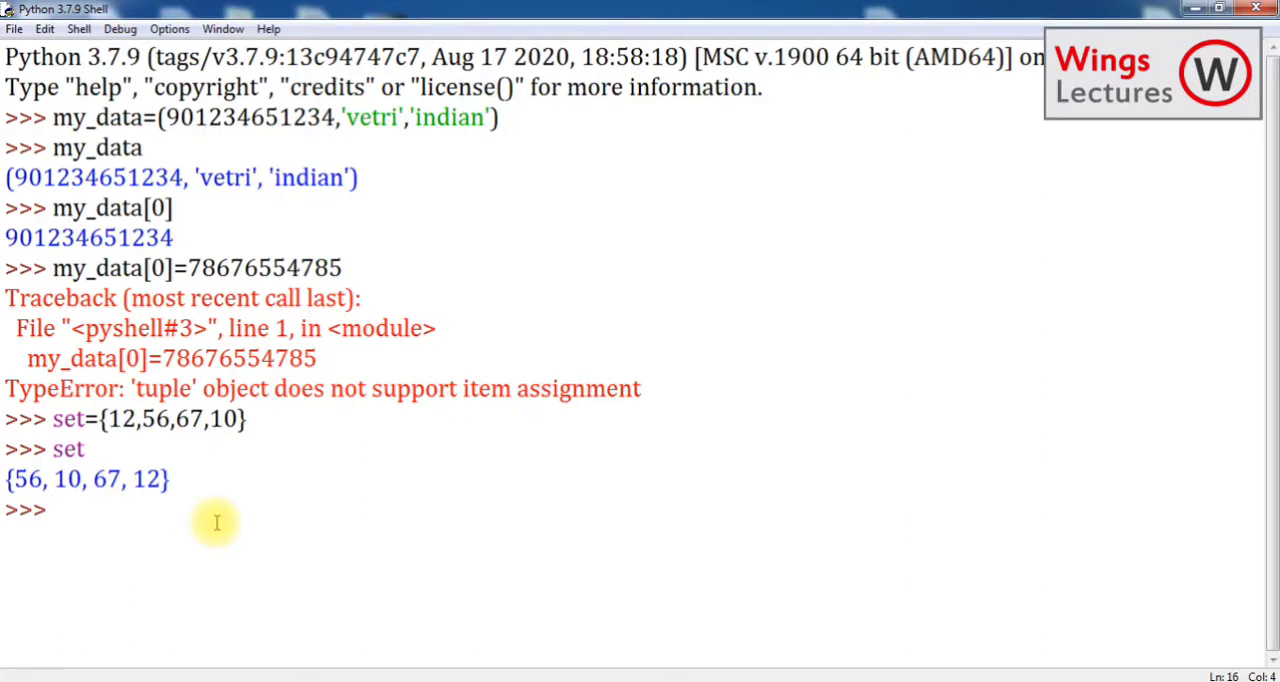
Start a set.add(78) call using autocomplete, leaving it unrun.
{"action": "type", "text": "s"}
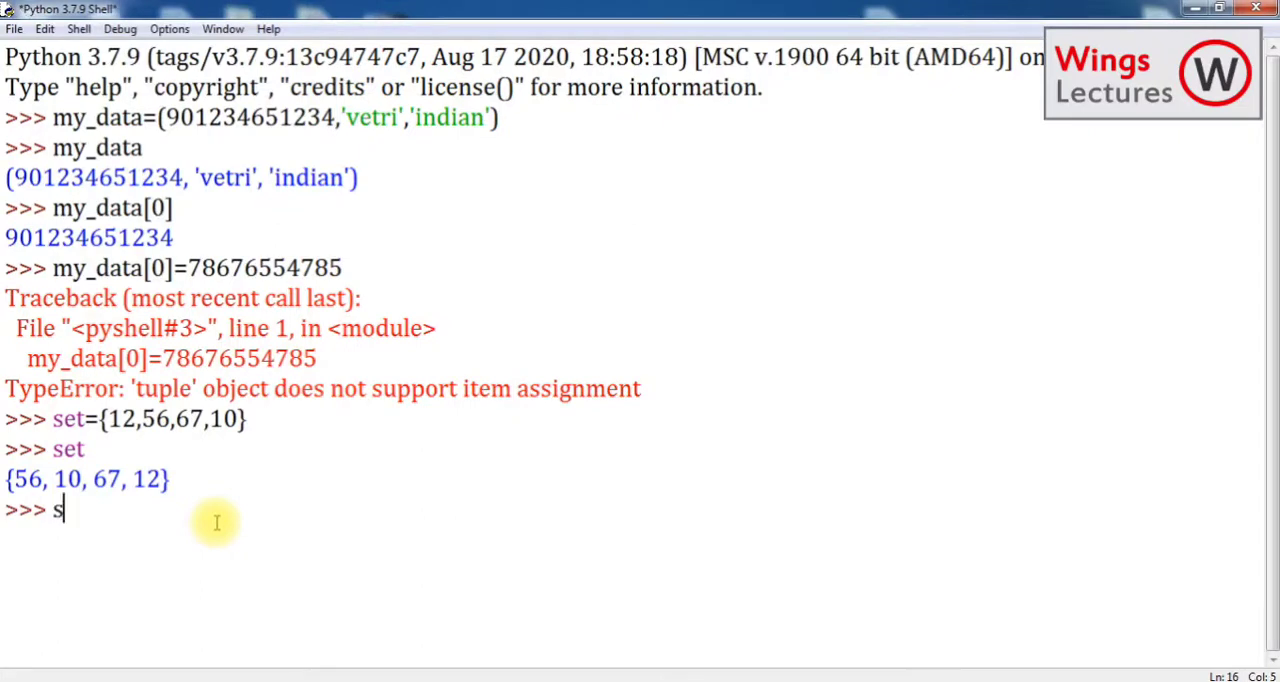
{"action": "type", "text": "et"}
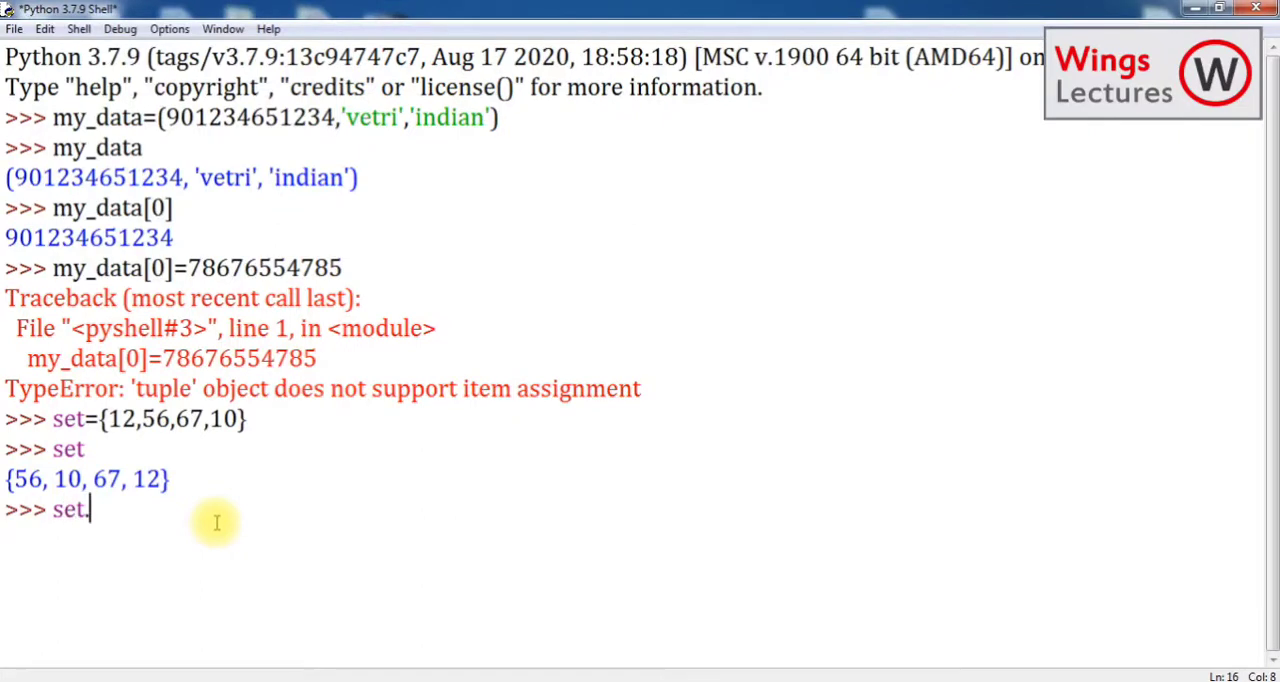
{"action": "type", "text": "."}
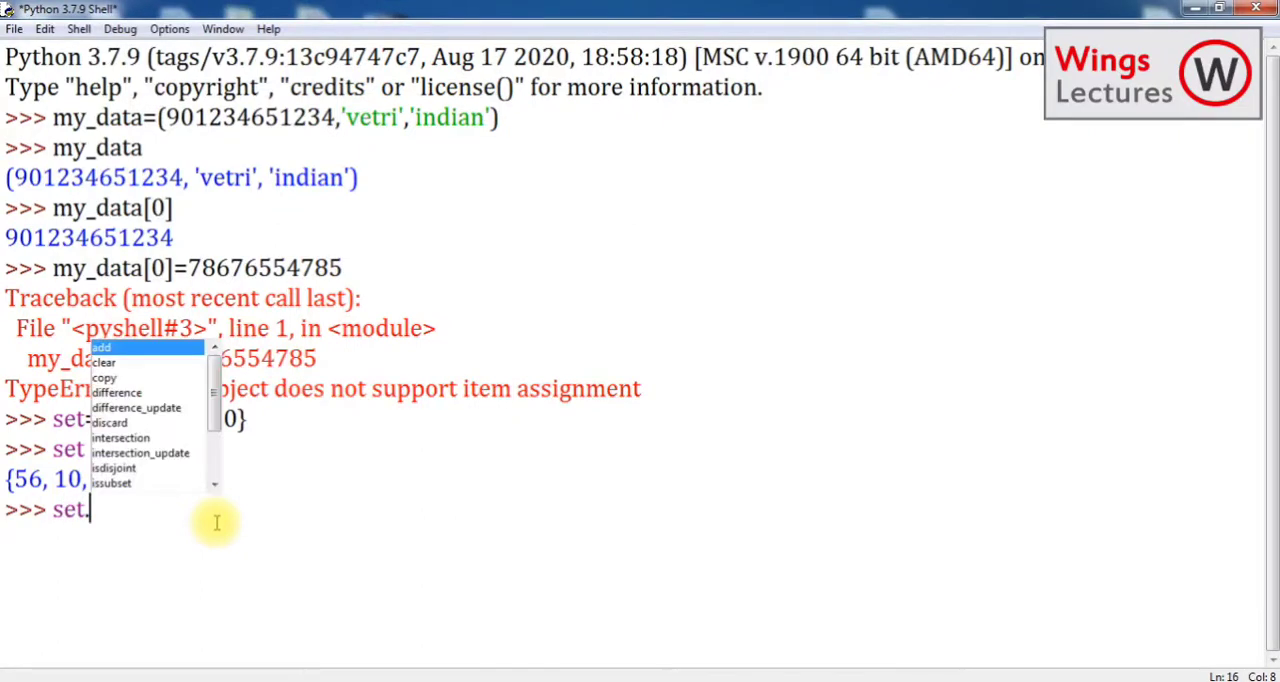
{"action": "mouse_move", "coordinate": [150, 356]}
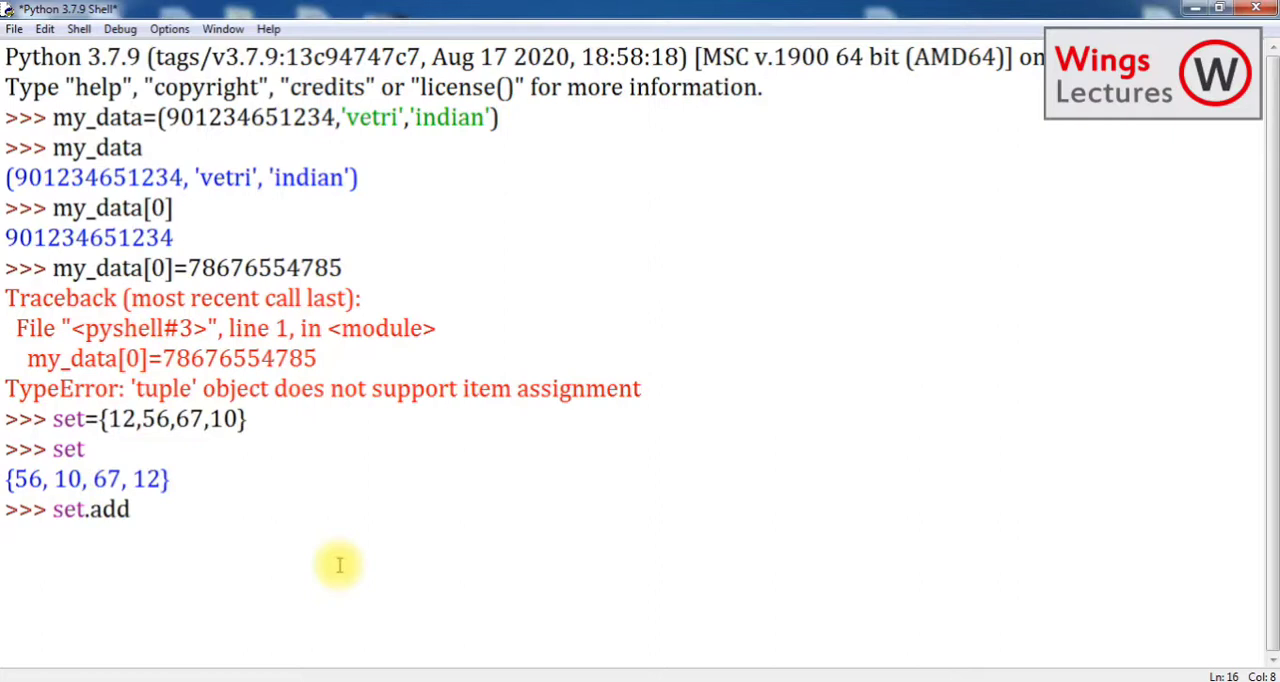
{"action": "type", "text": "()"}
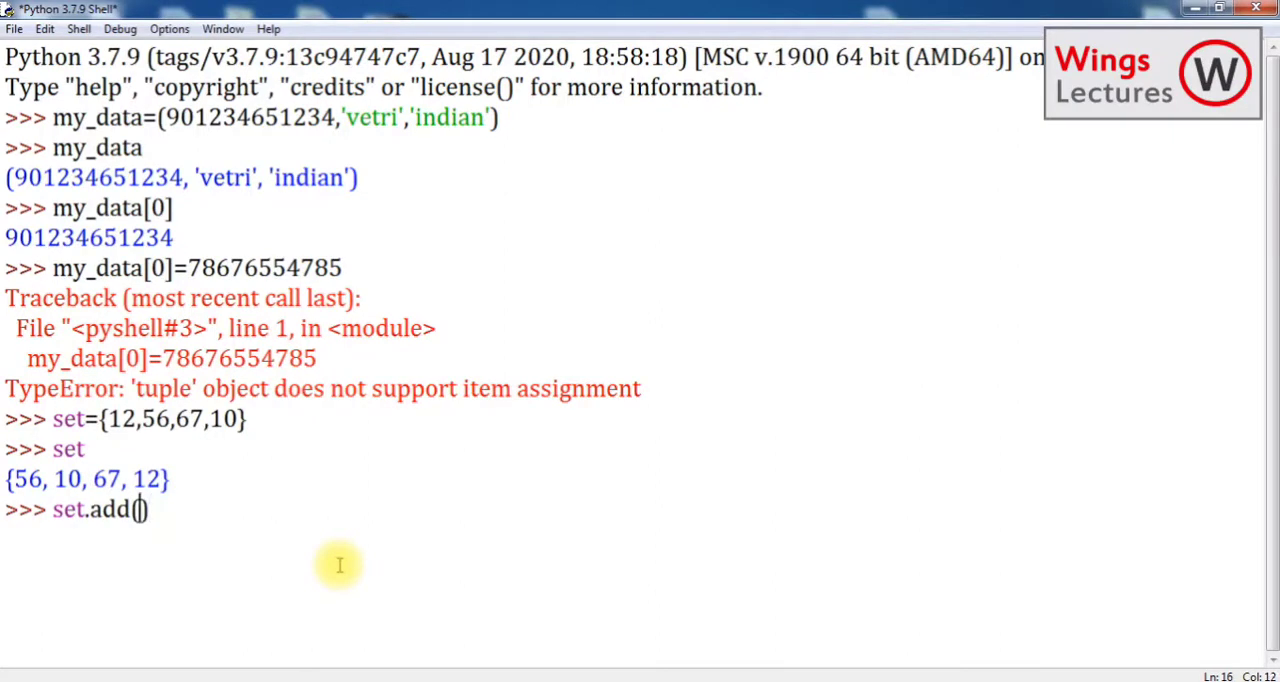
{"action": "type", "text": "78"}
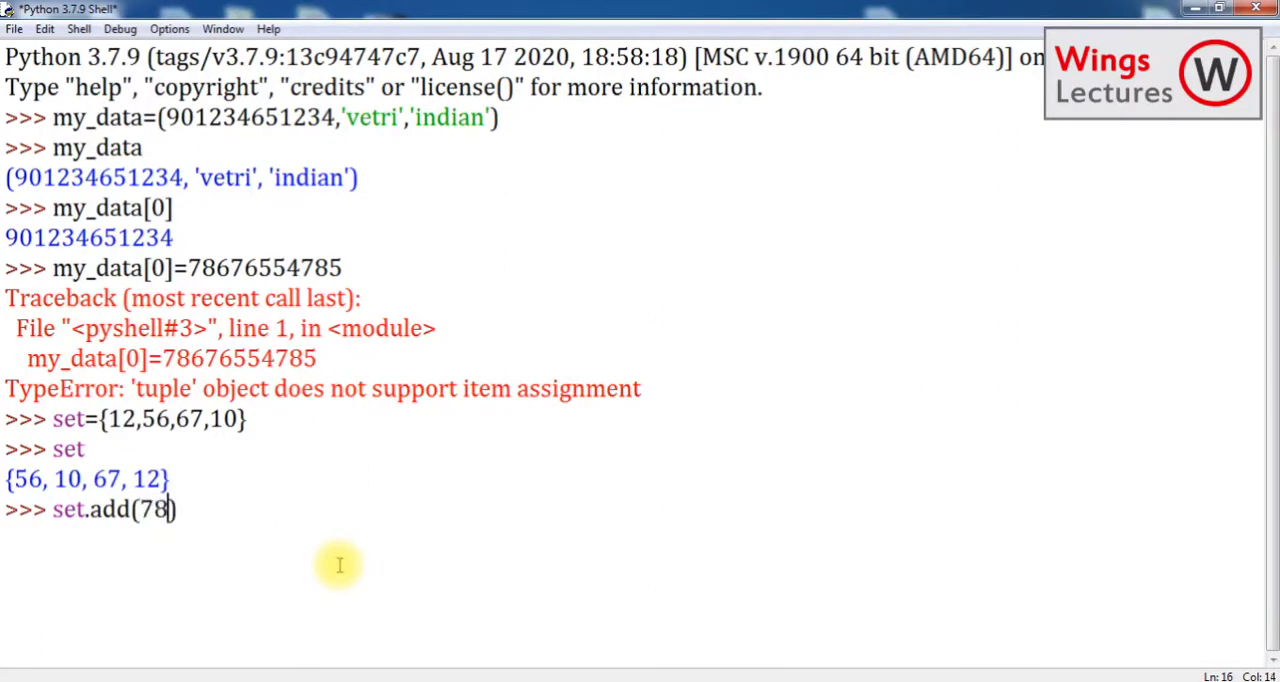